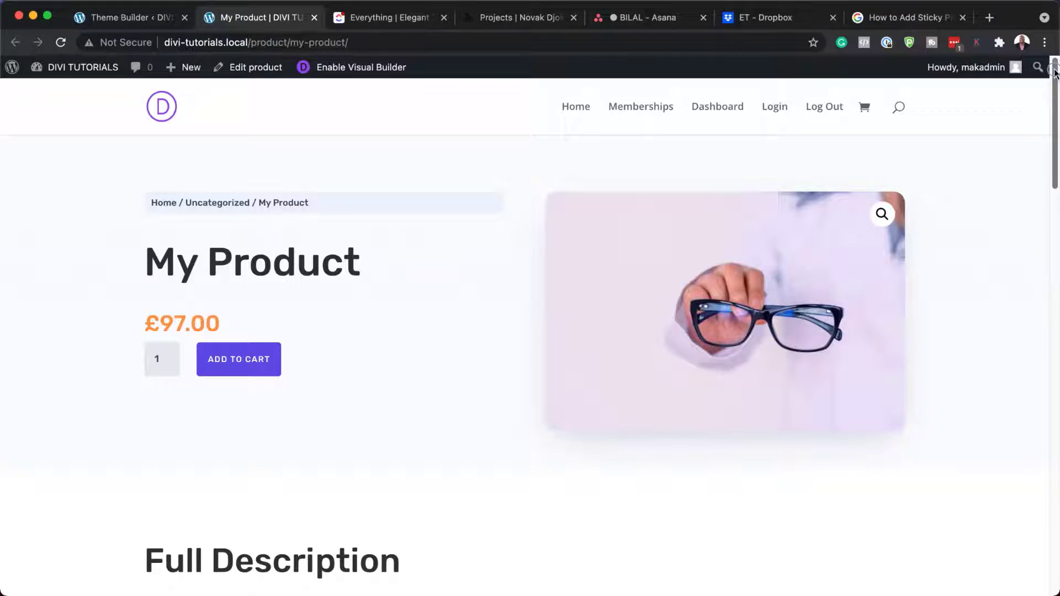
Step: Search Plugins > Add New for 'woo' and confirm WooCommerce is already active
scroll(down, 3)
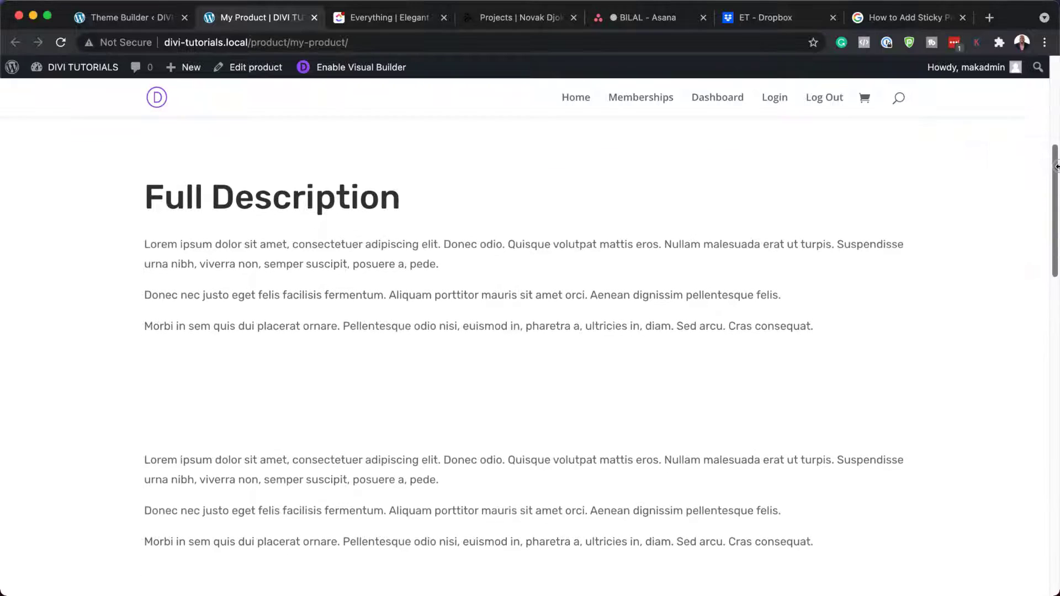
scroll(down, 3)
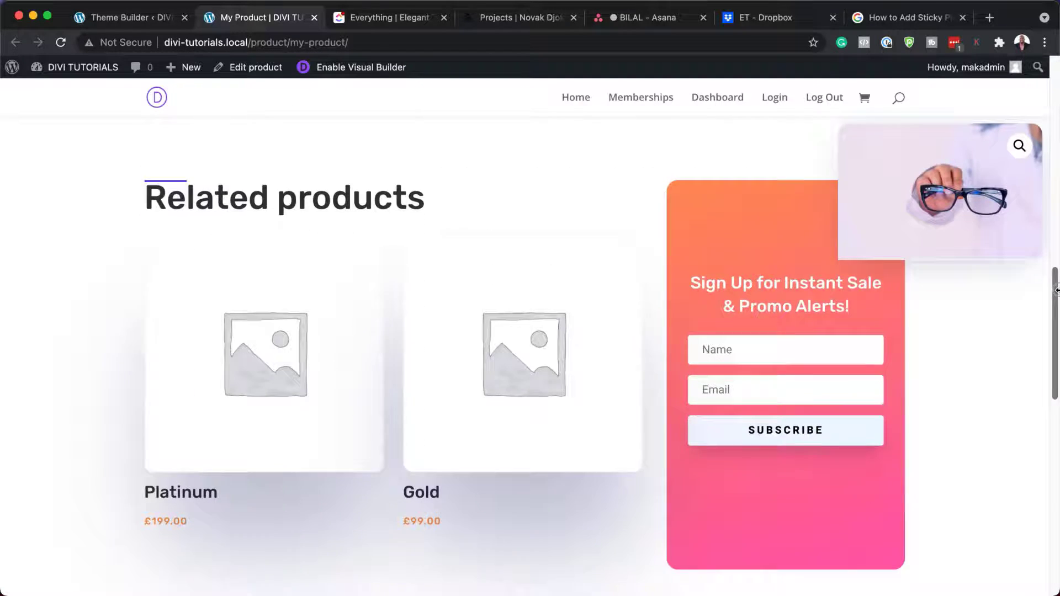
scroll(up, 3)
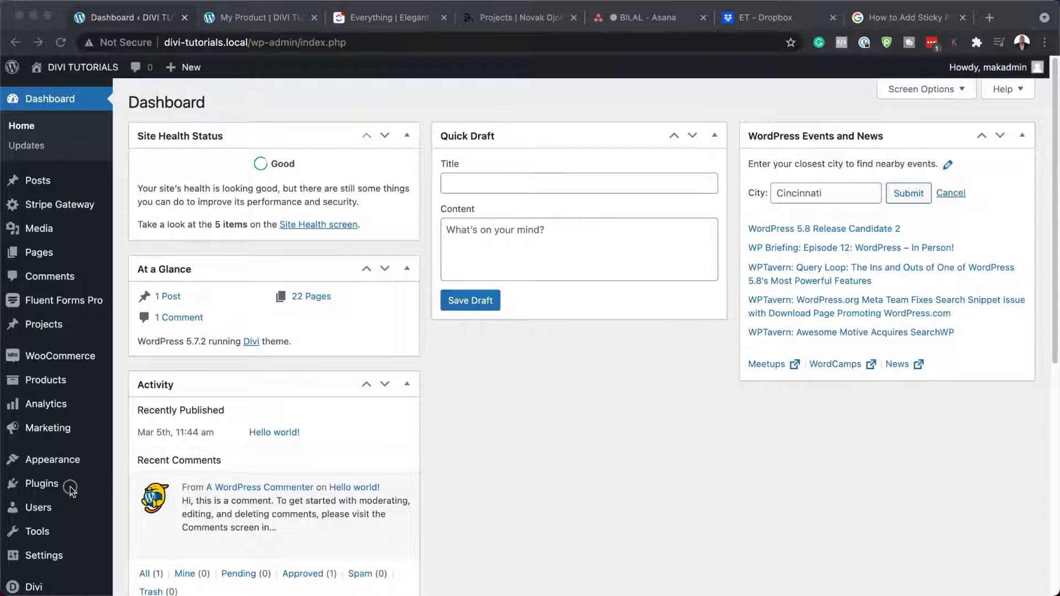
click(44, 484)
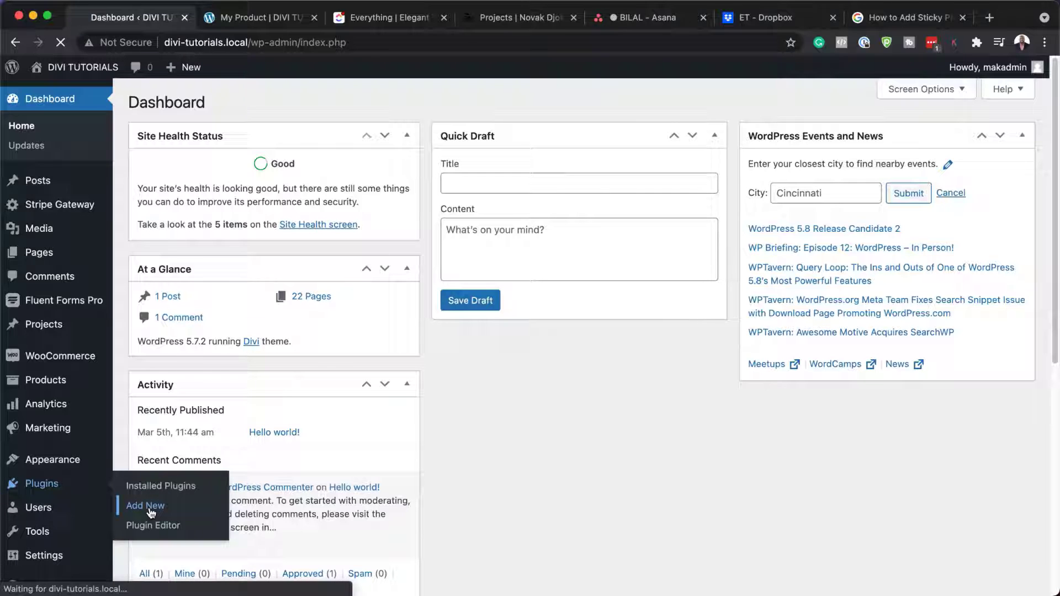
click(144, 505)
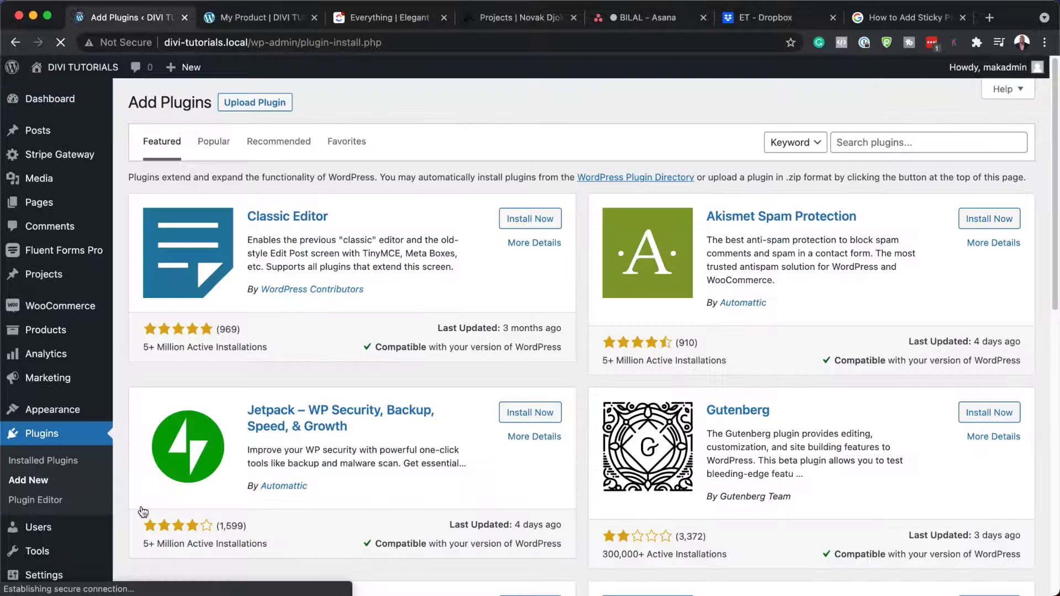
click(927, 142)
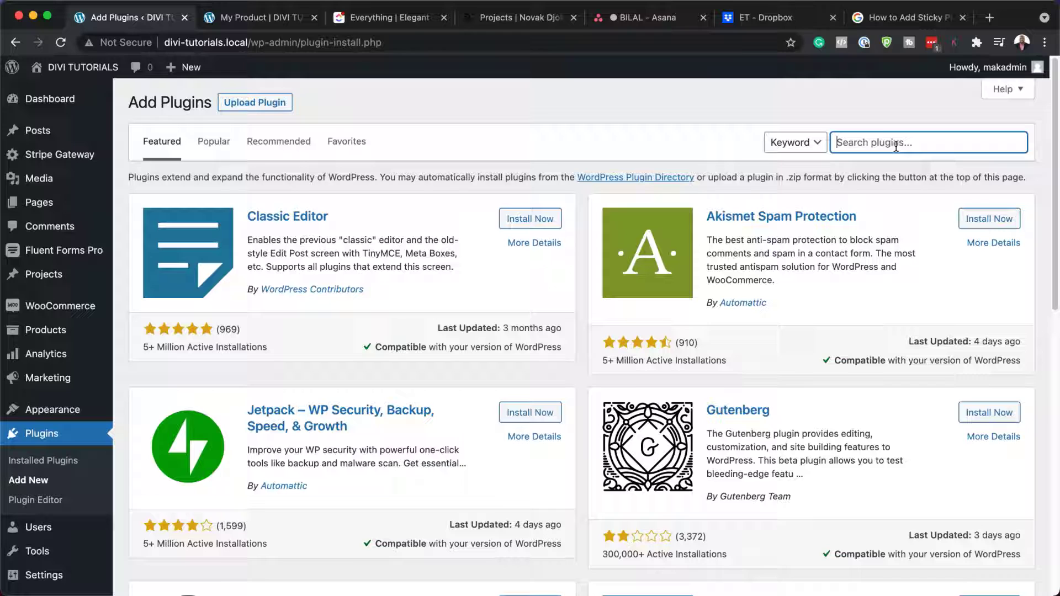
text(woocomme)
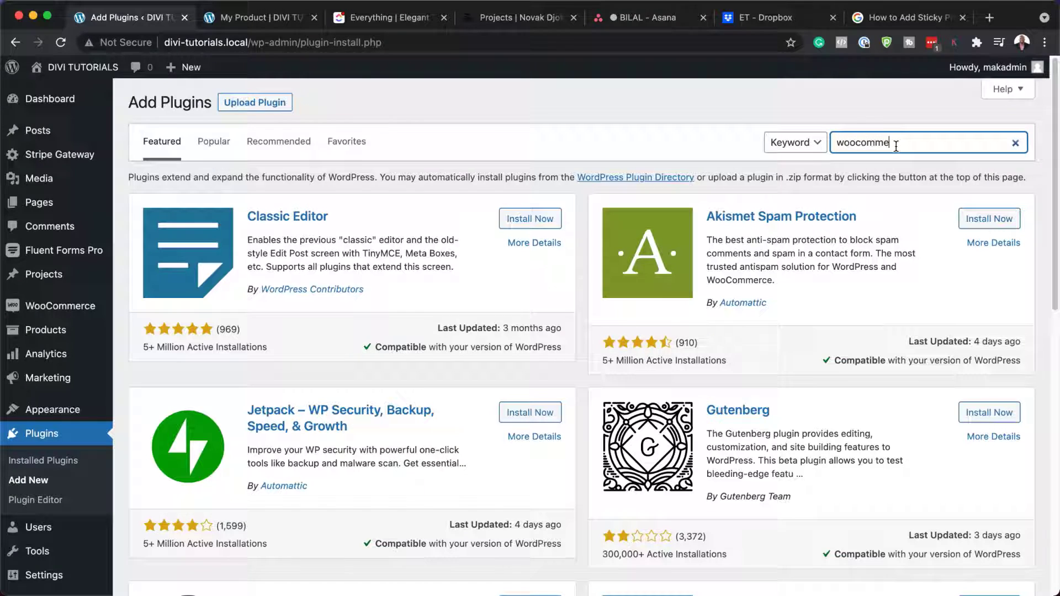
key(Return)
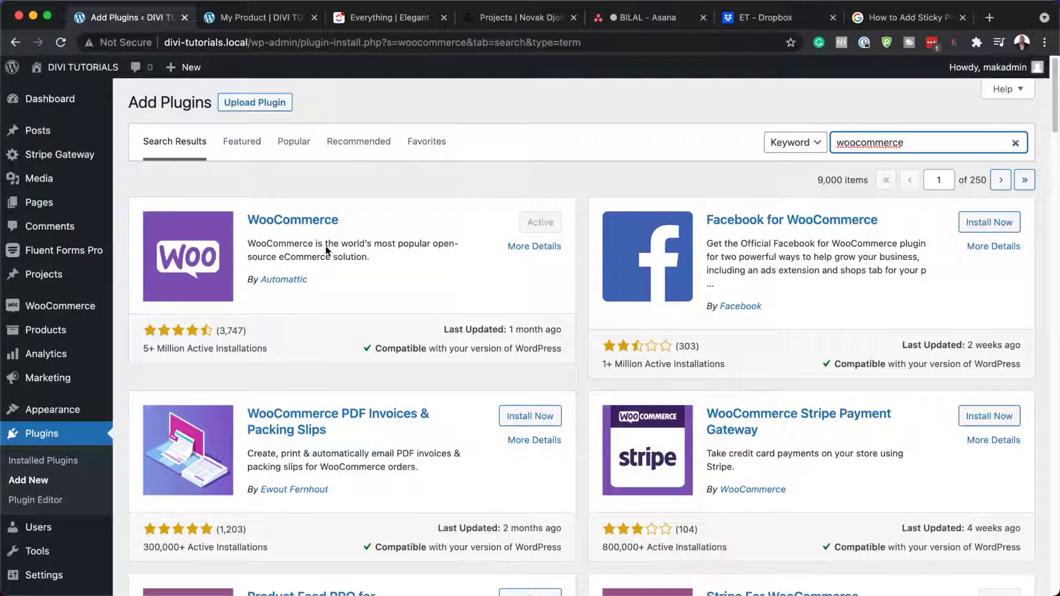
mouse_move(565, 228)
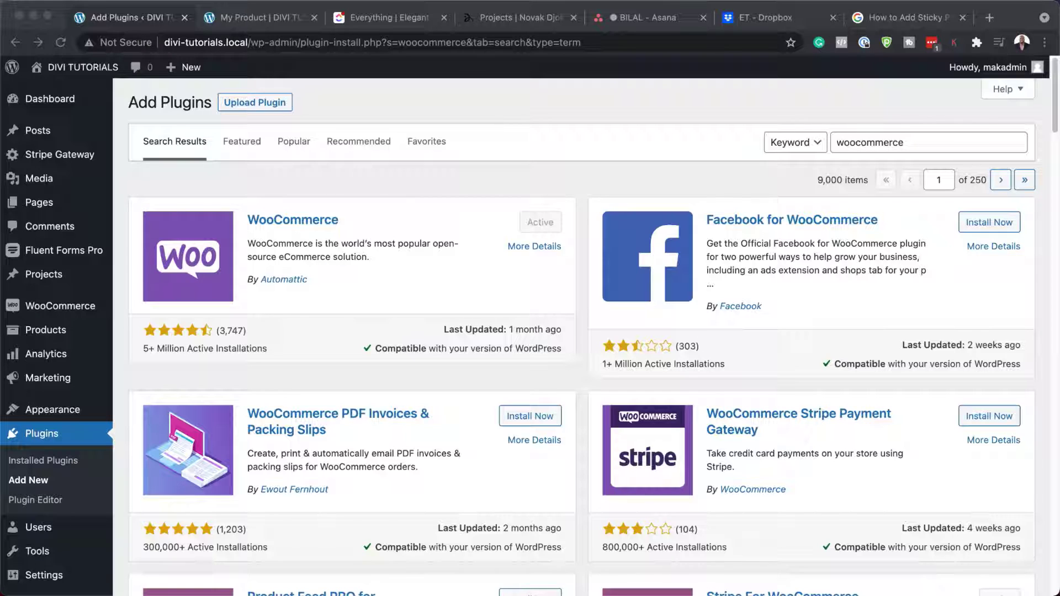
mouse_move(552, 180)
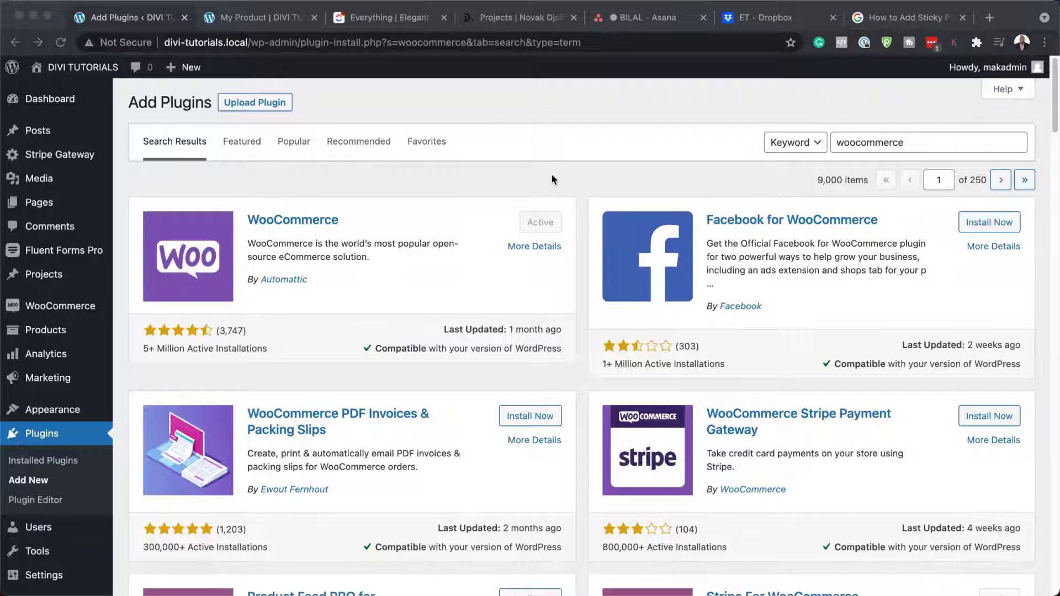
mouse_move(152, 396)
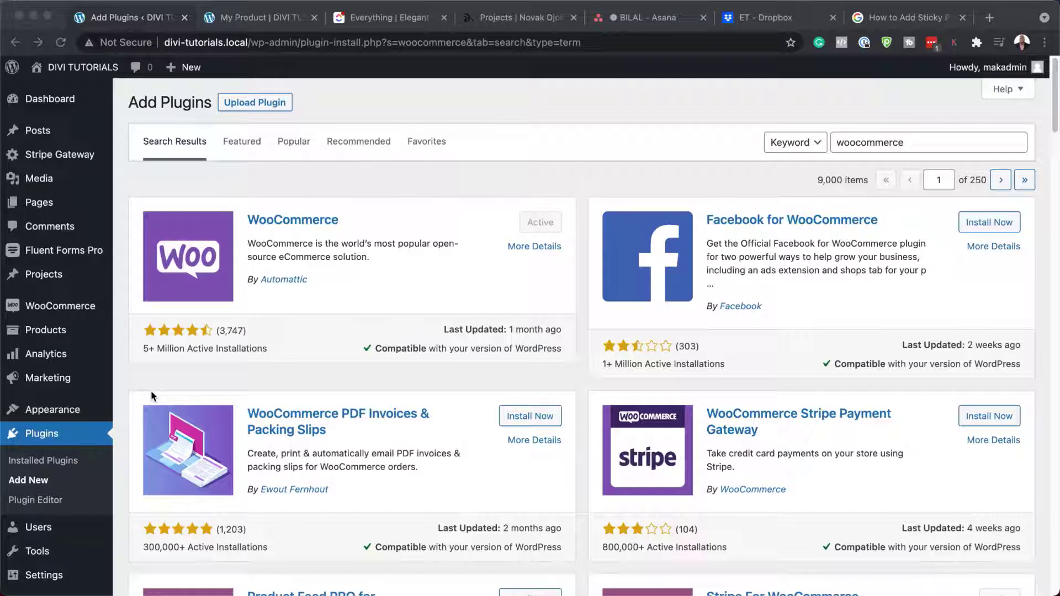
scroll(down, 3)
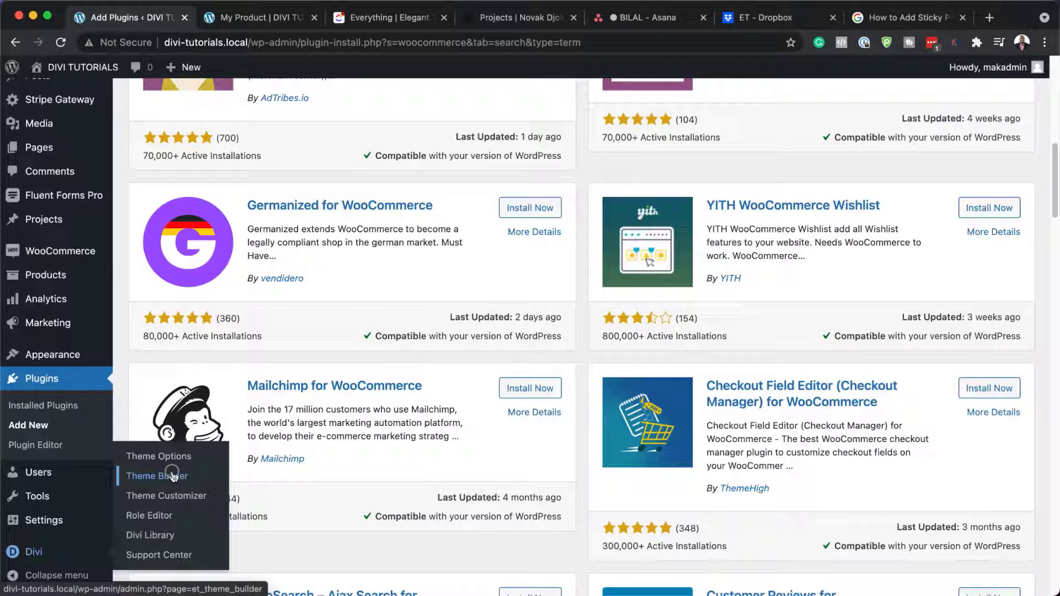
Step: Import the product-page-template .json file through the Theme Builder portability options
click(156, 476)
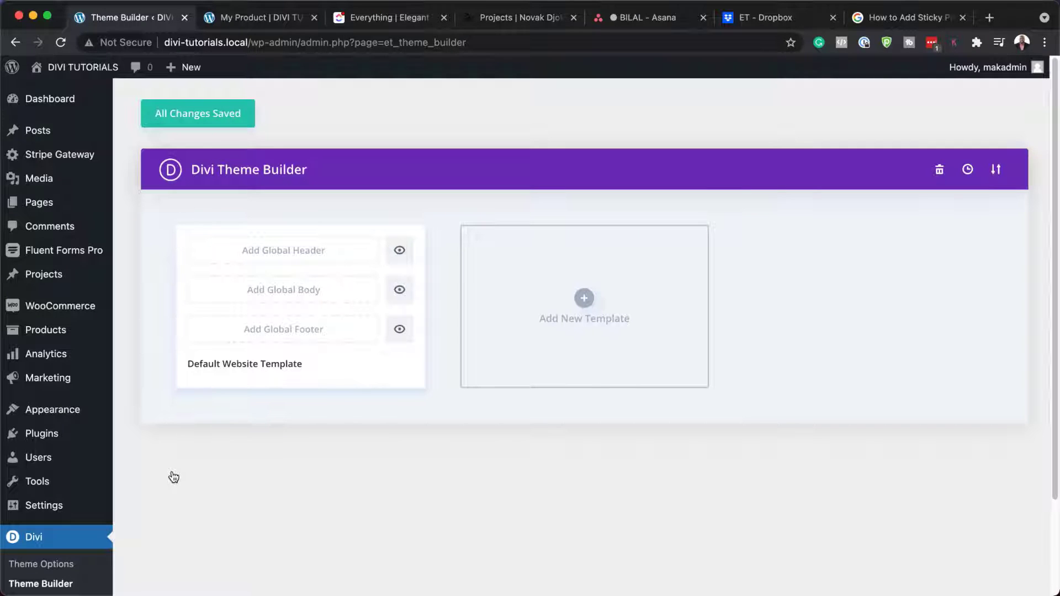
mouse_move(960, 216)
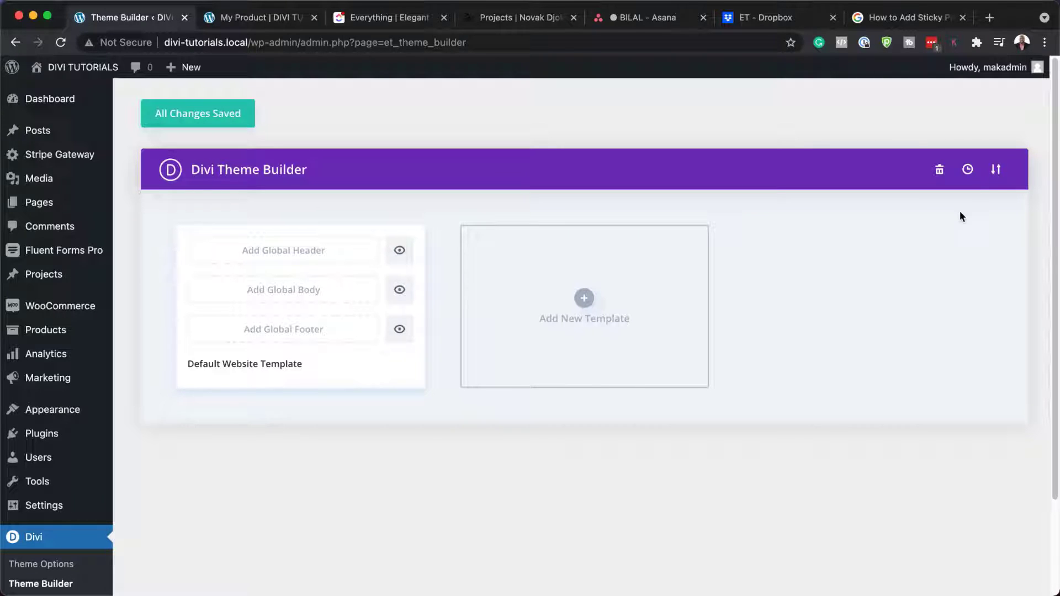
click(994, 170)
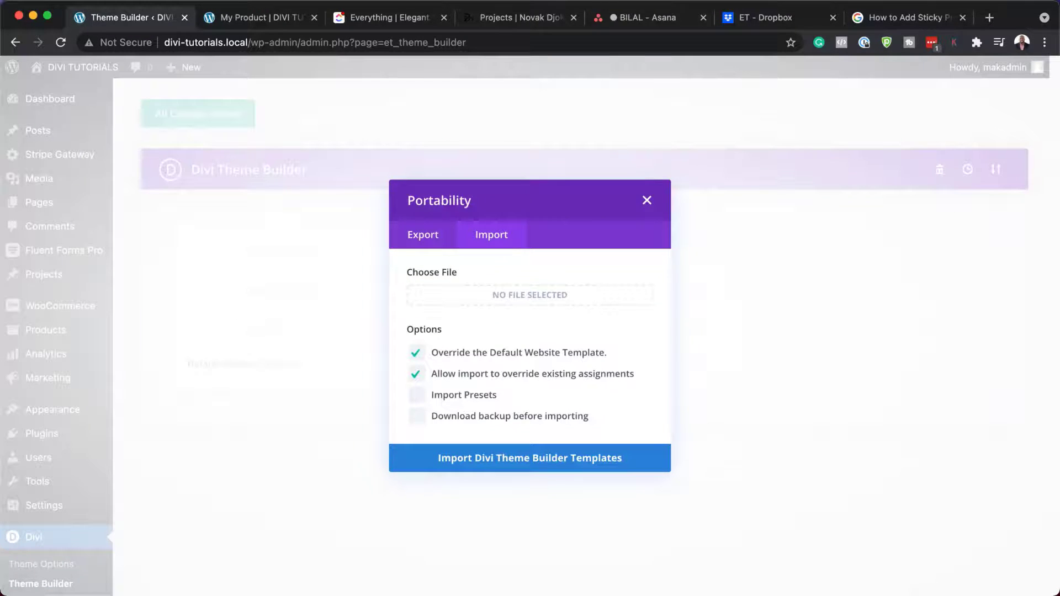
click(530, 295)
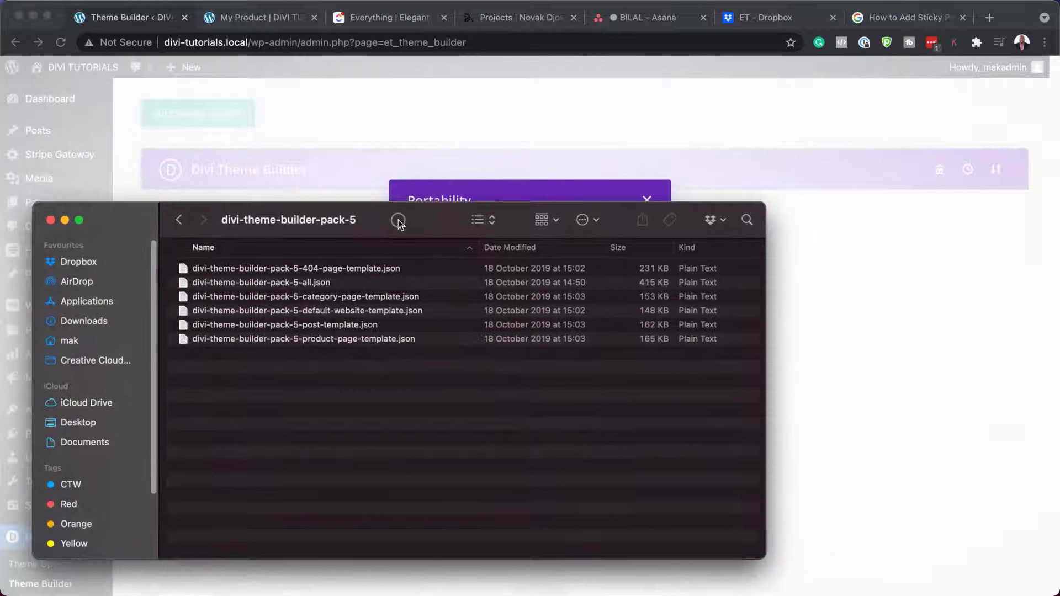
mouse_move(206, 269)
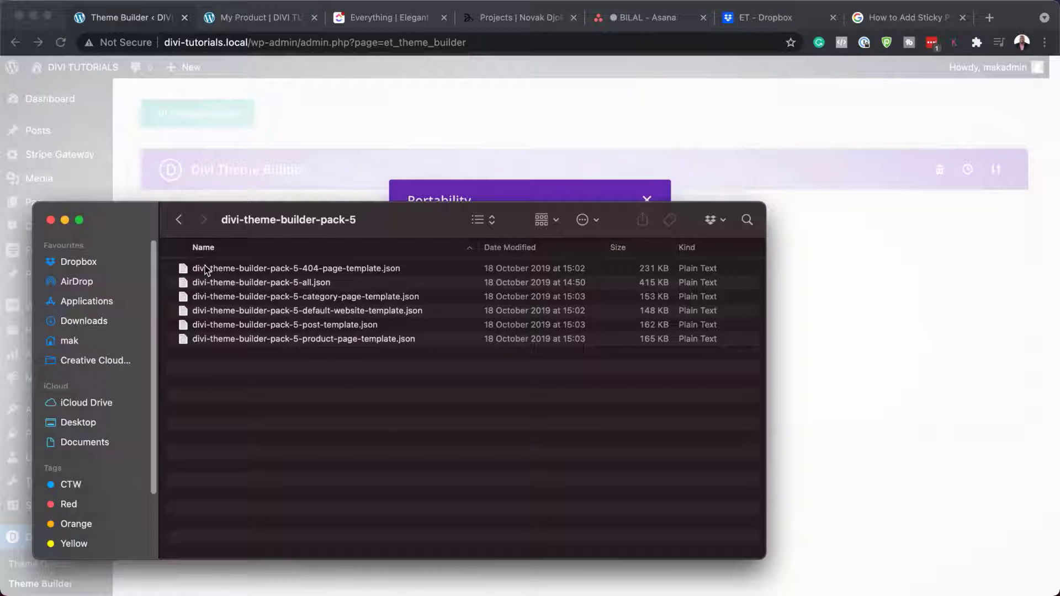
mouse_move(223, 409)
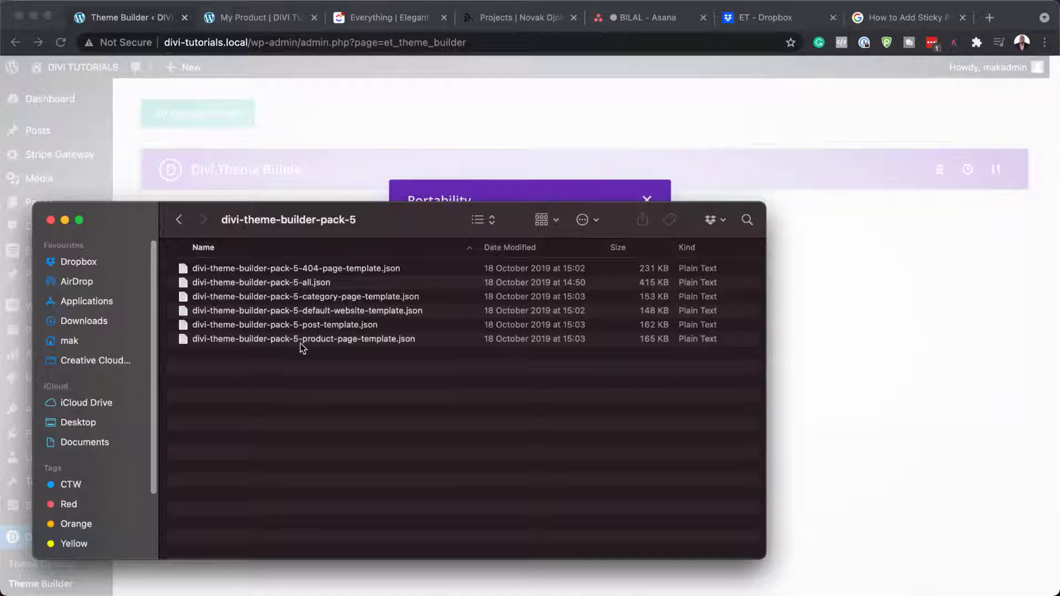
mouse_move(439, 286)
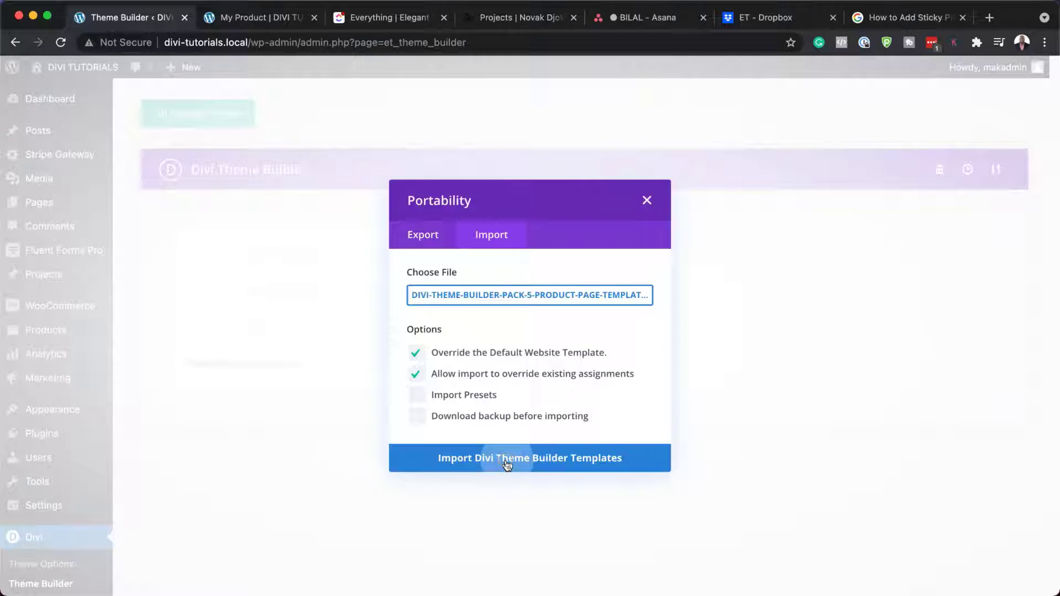
click(529, 457)
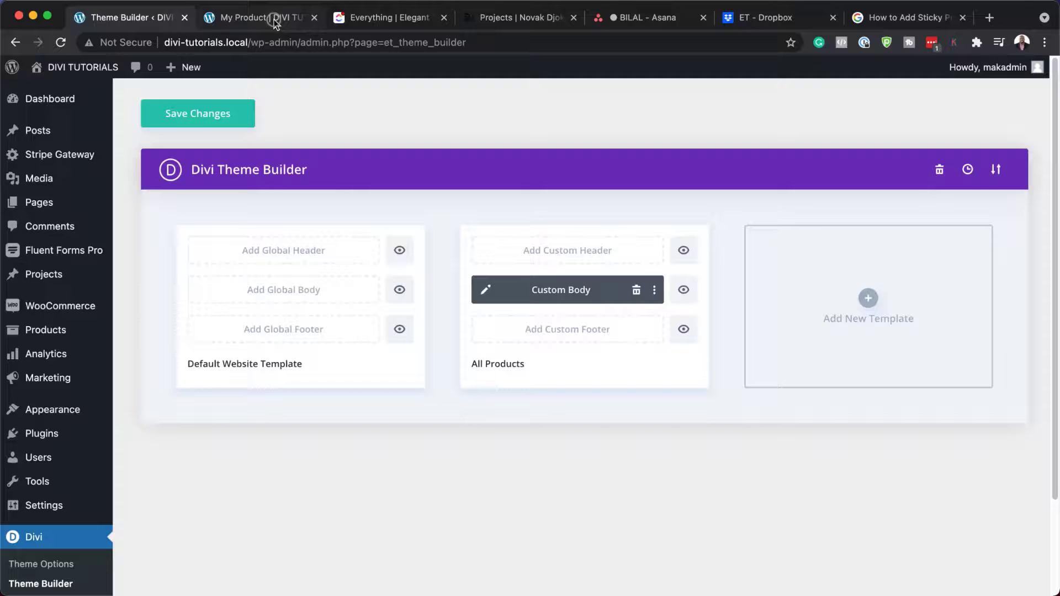
Step: Preview the live My Product page, then save the imported template in Theme Builder
click(256, 17)
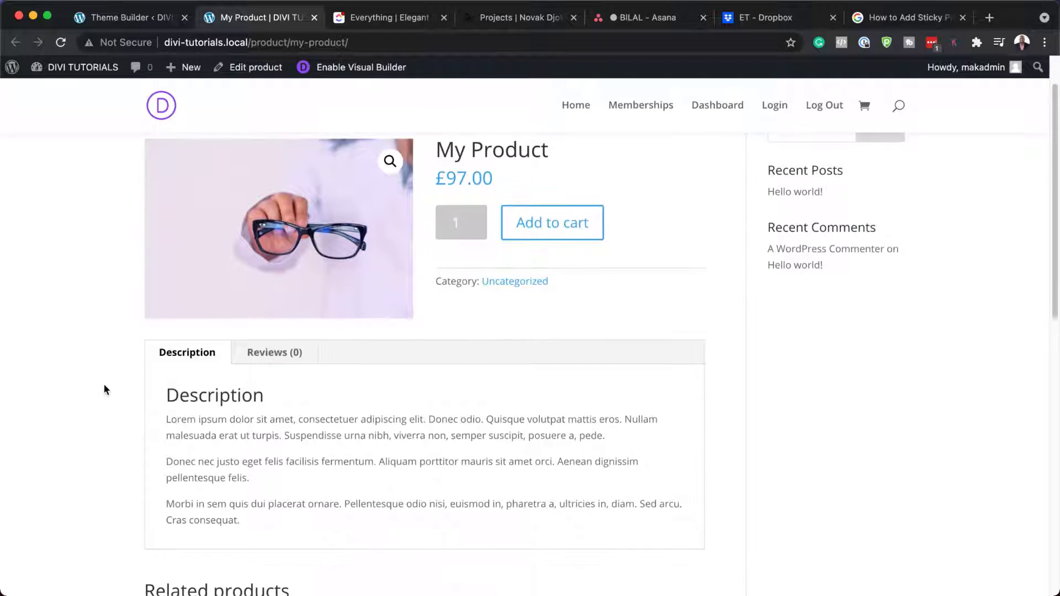
scroll(down, 3)
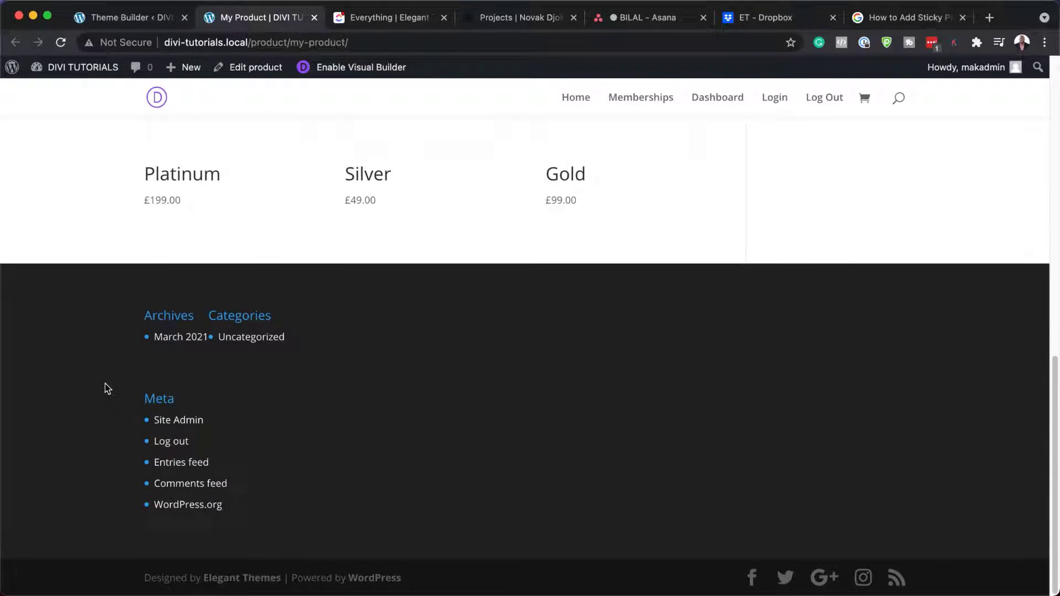
scroll(up, 3)
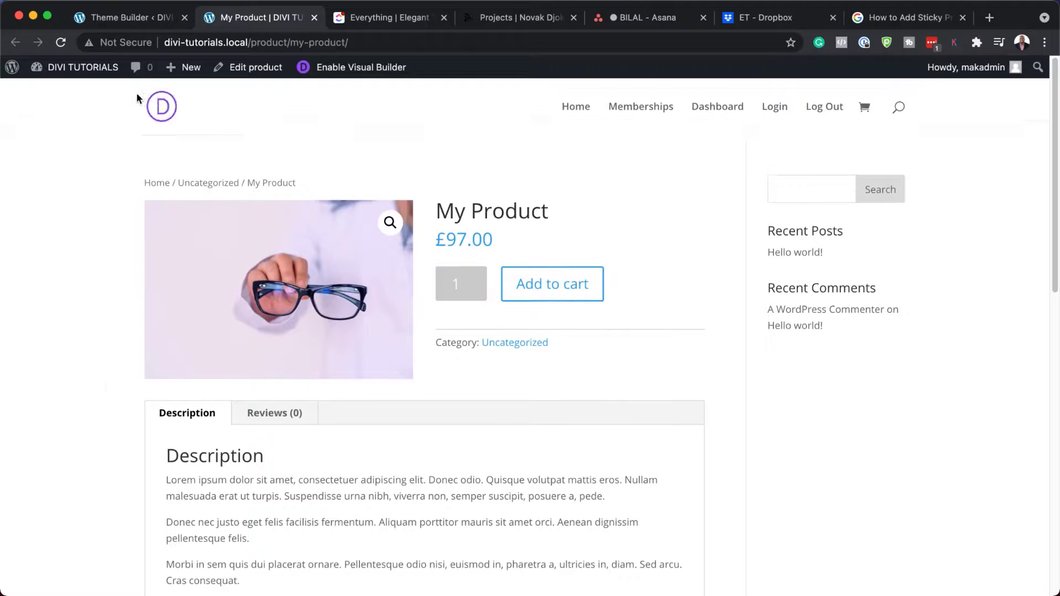
click(121, 18)
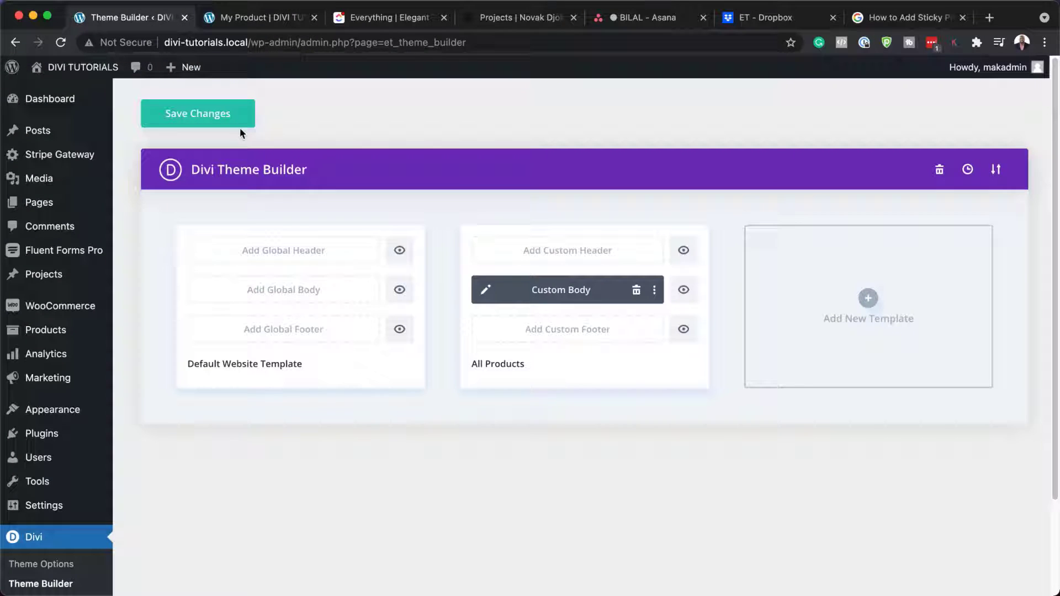
click(197, 113)
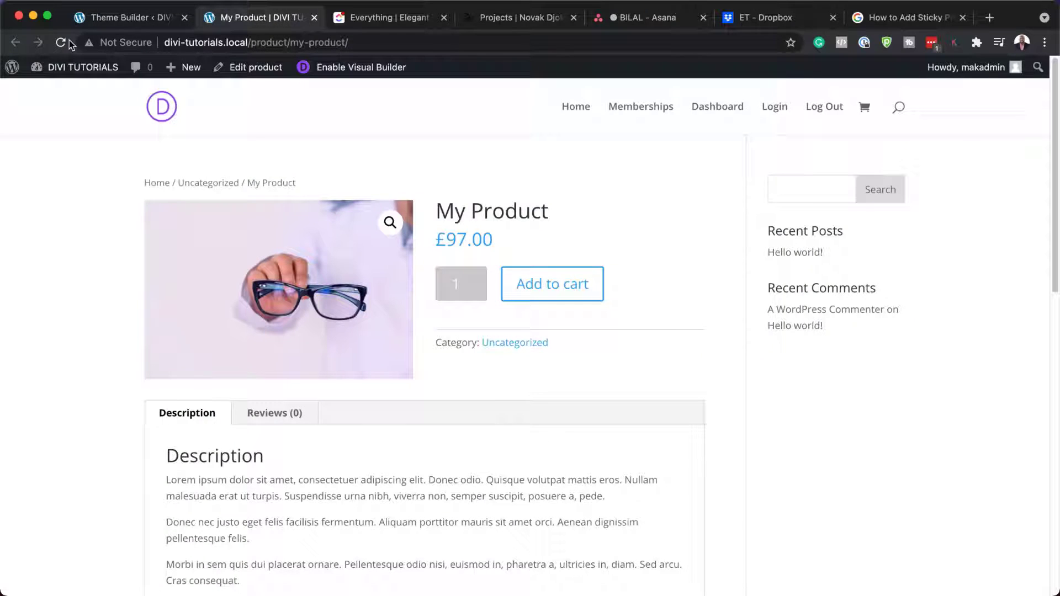
Step: Reload the My Product page to review the imported Divi design, then return to the editor
click(60, 42)
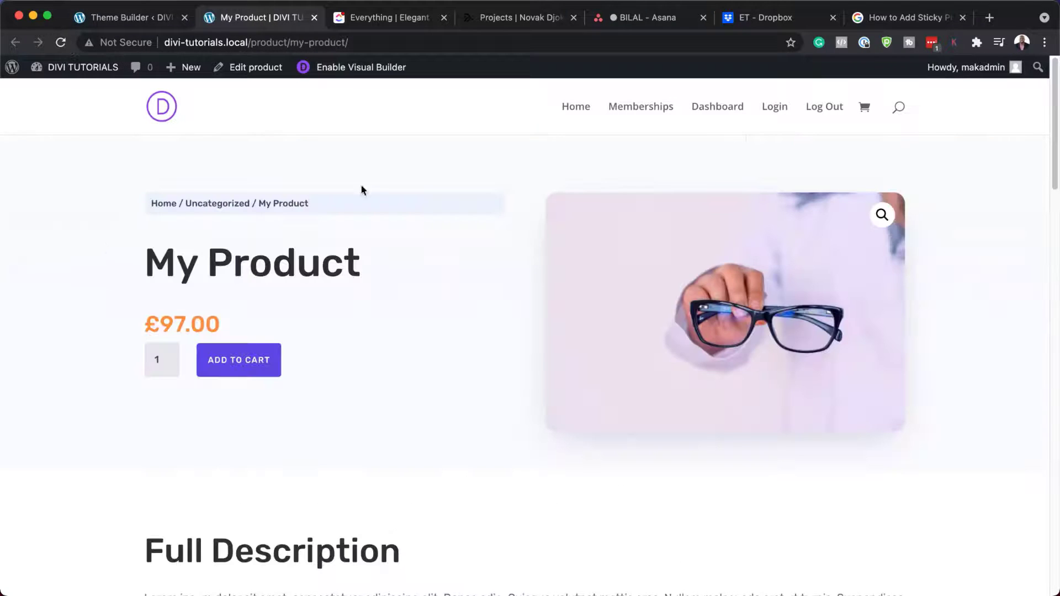
scroll(down, 3)
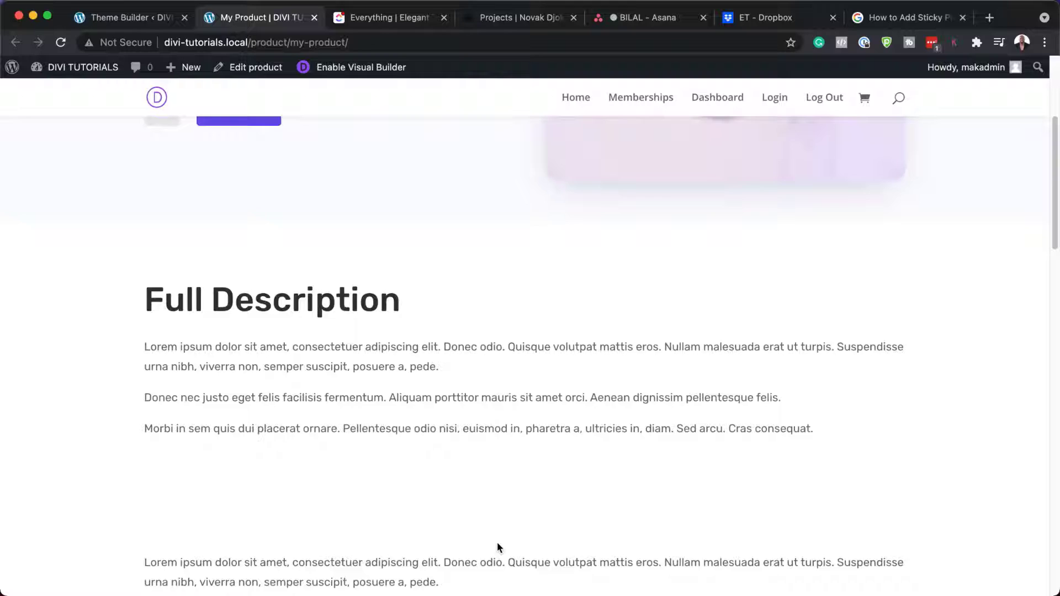
scroll(down, 3)
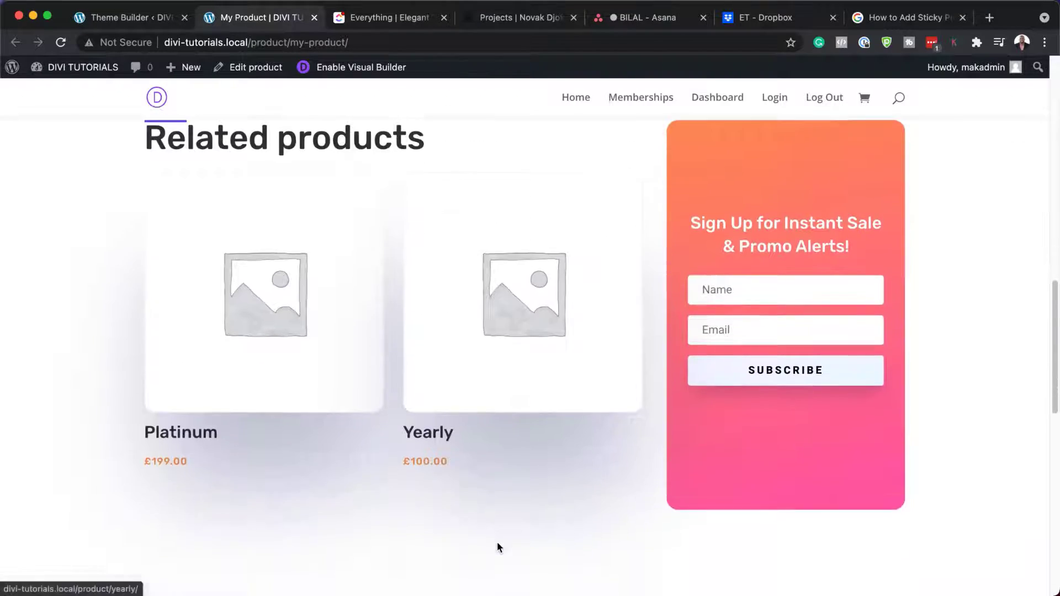
scroll(down, 3)
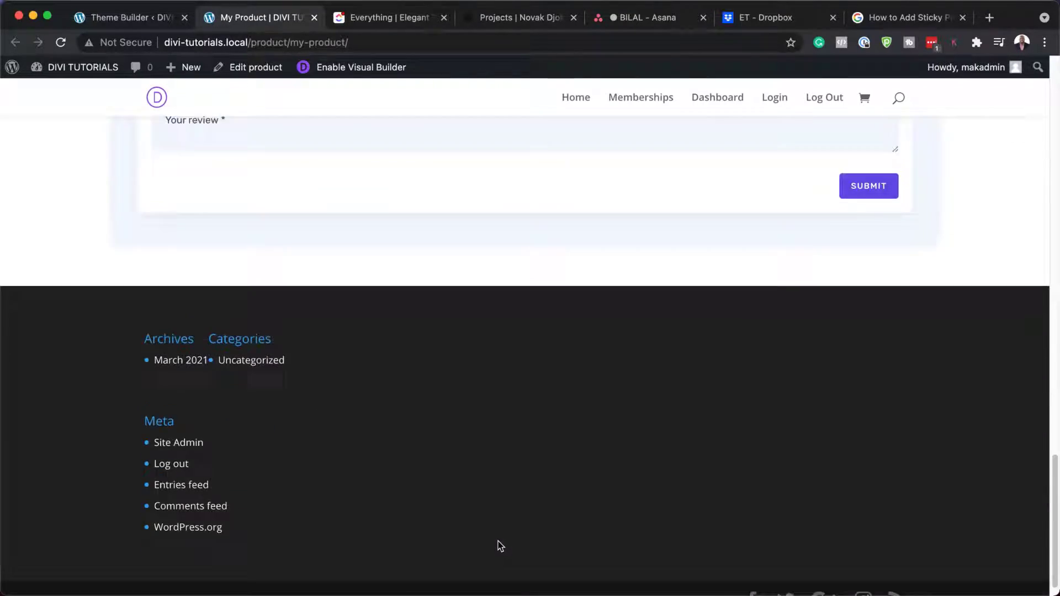
scroll(up, 3)
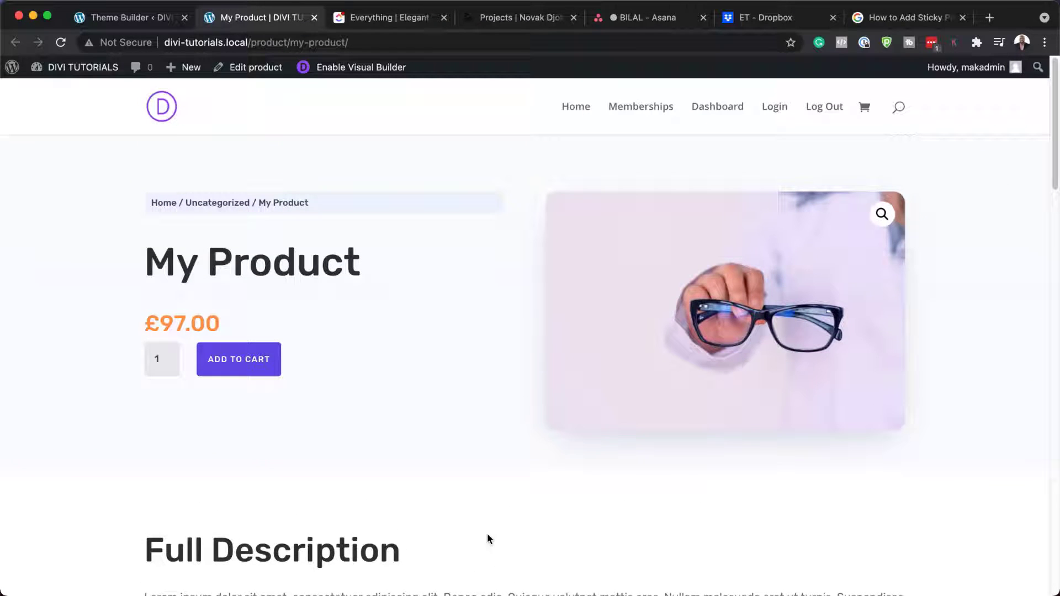
click(128, 17)
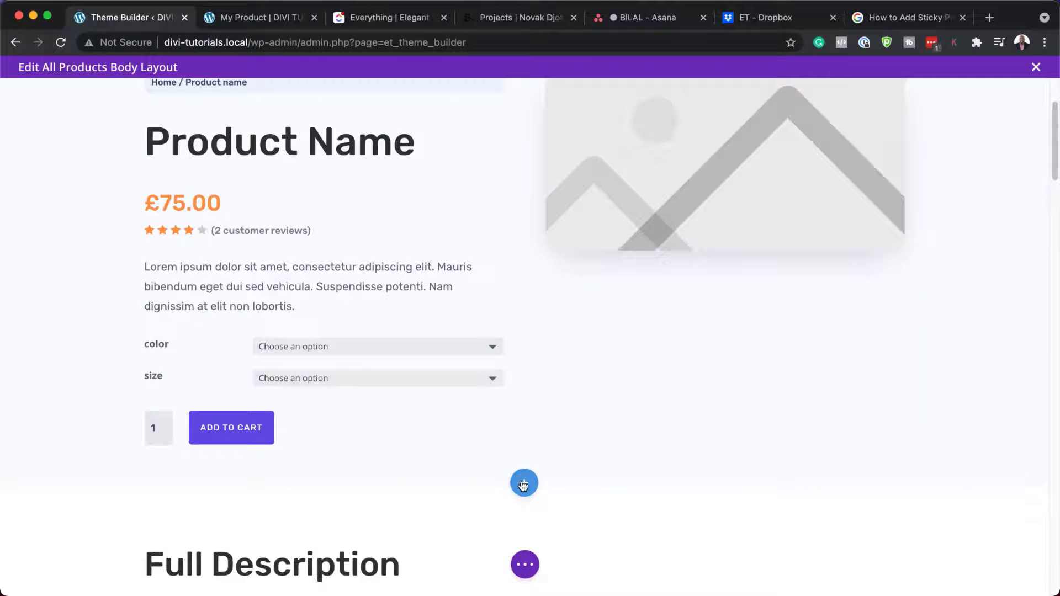
Step: Insert a new section with a single-column row below the product section
click(524, 482)
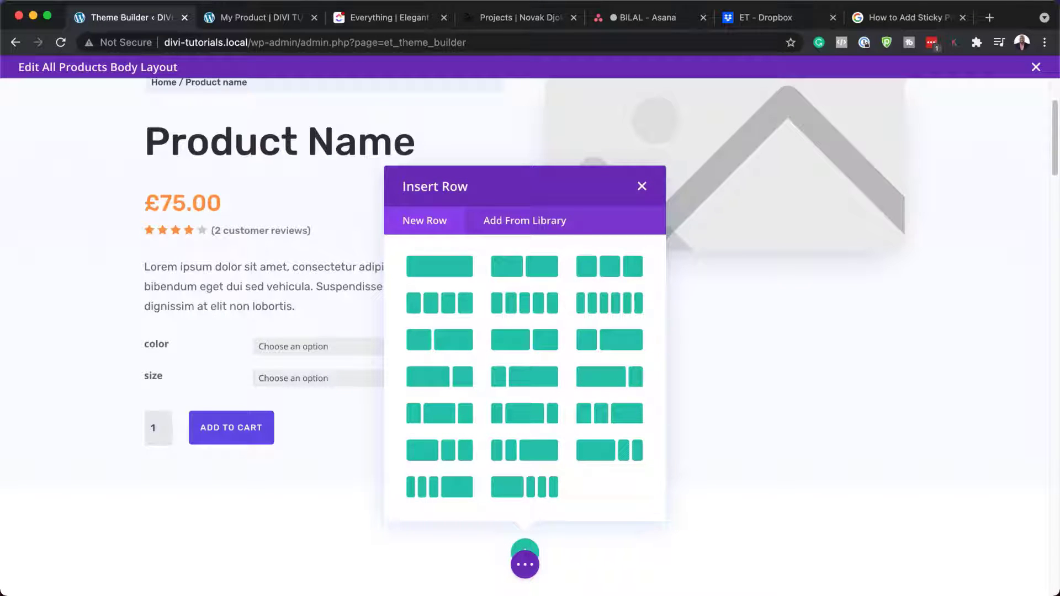
click(641, 186)
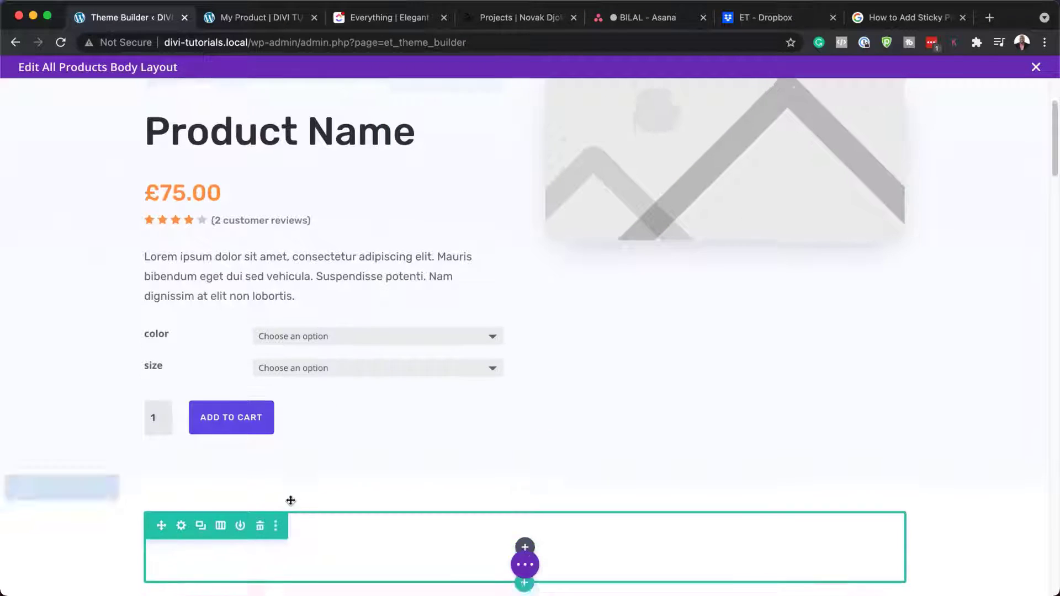
scroll(down, 3)
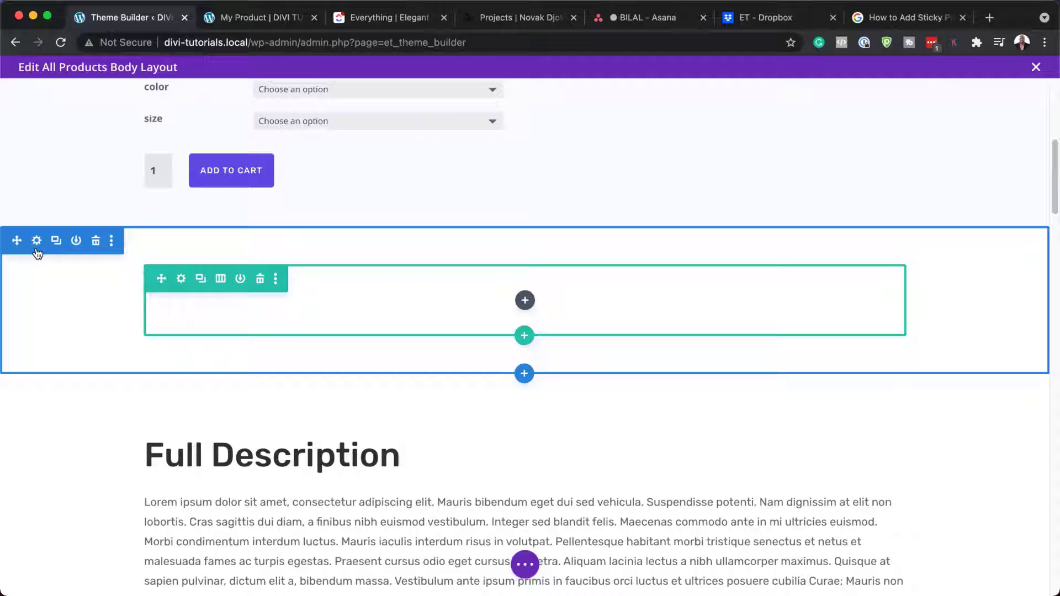
Step: Set the new section's top and bottom padding to 0px and its z-index to 13
click(36, 240)
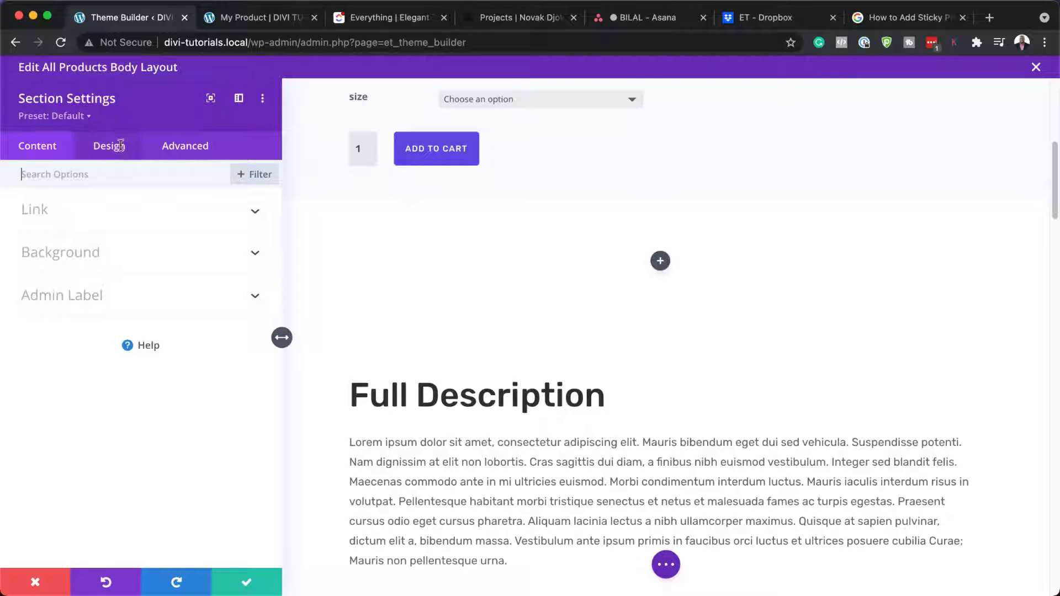
click(109, 145)
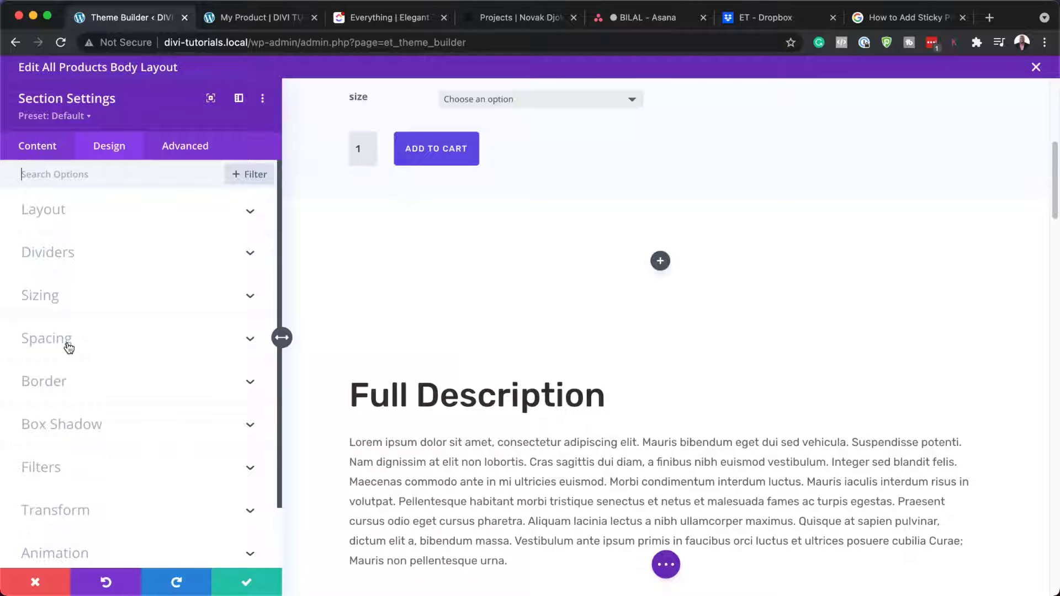
click(45, 338)
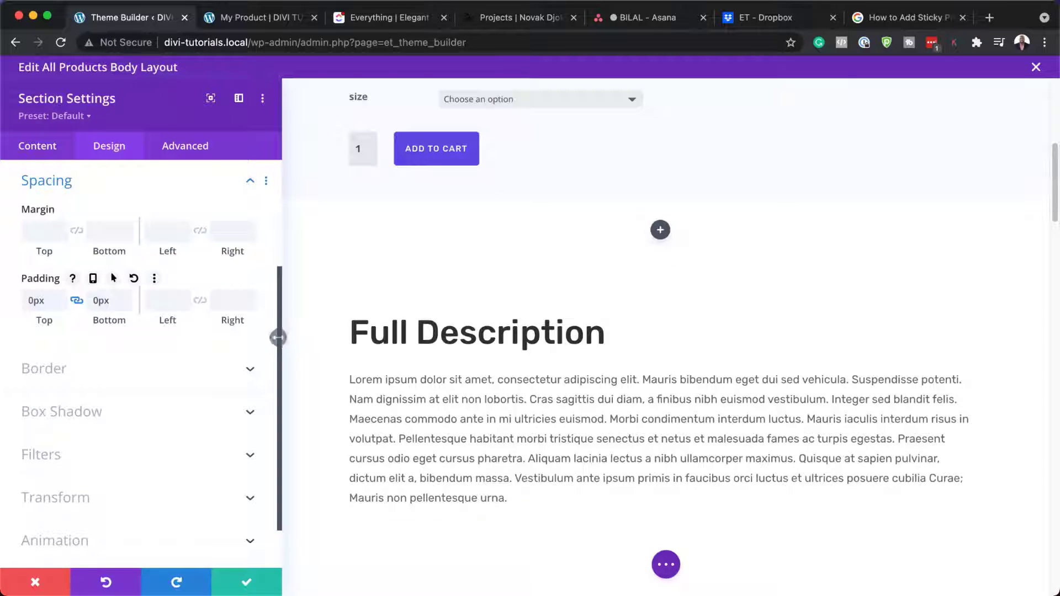
click(184, 146)
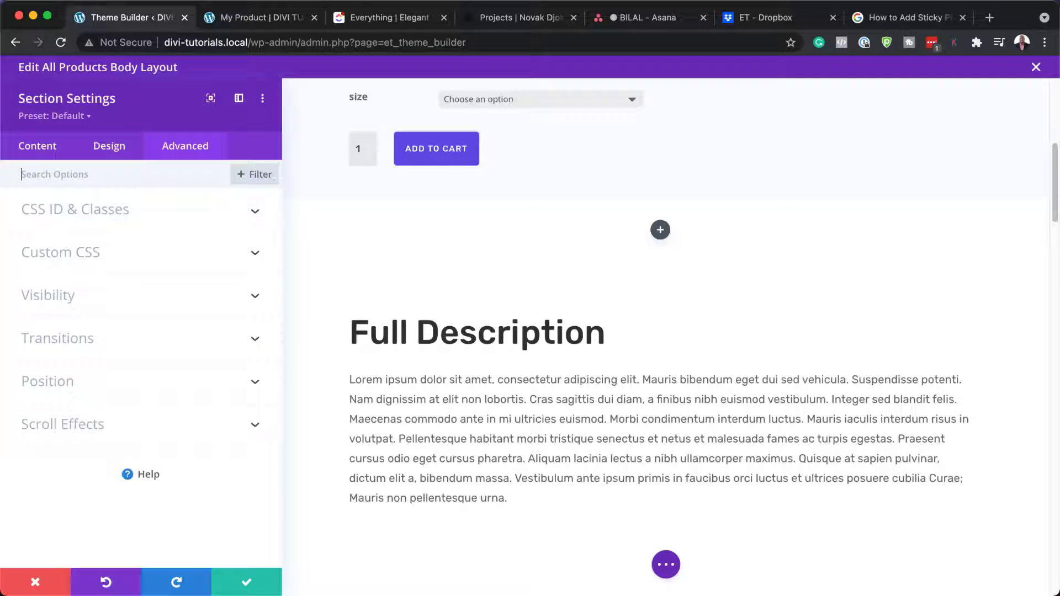
click(48, 380)
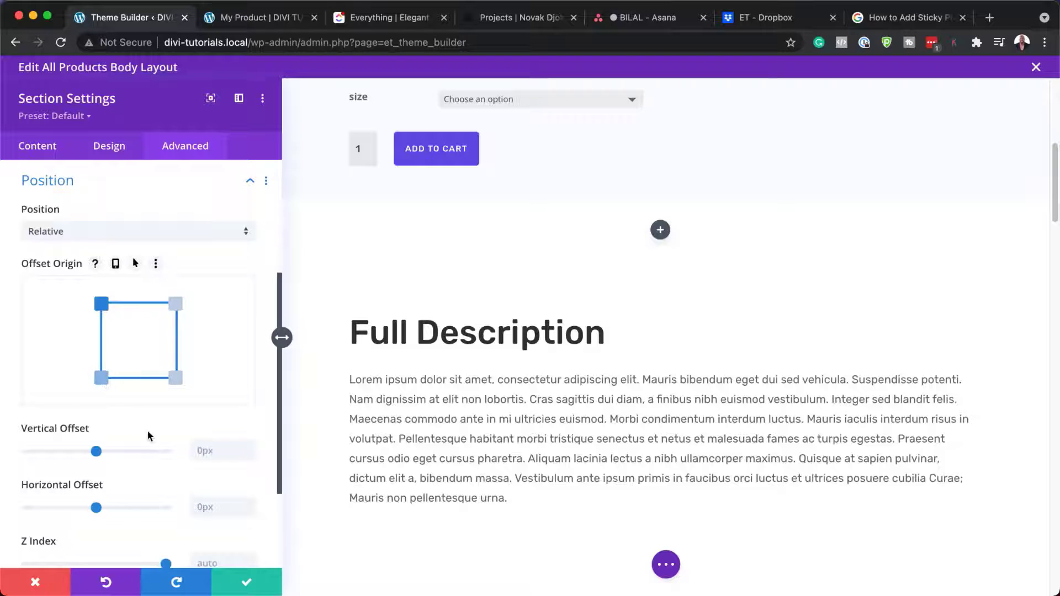
scroll(down, 3)
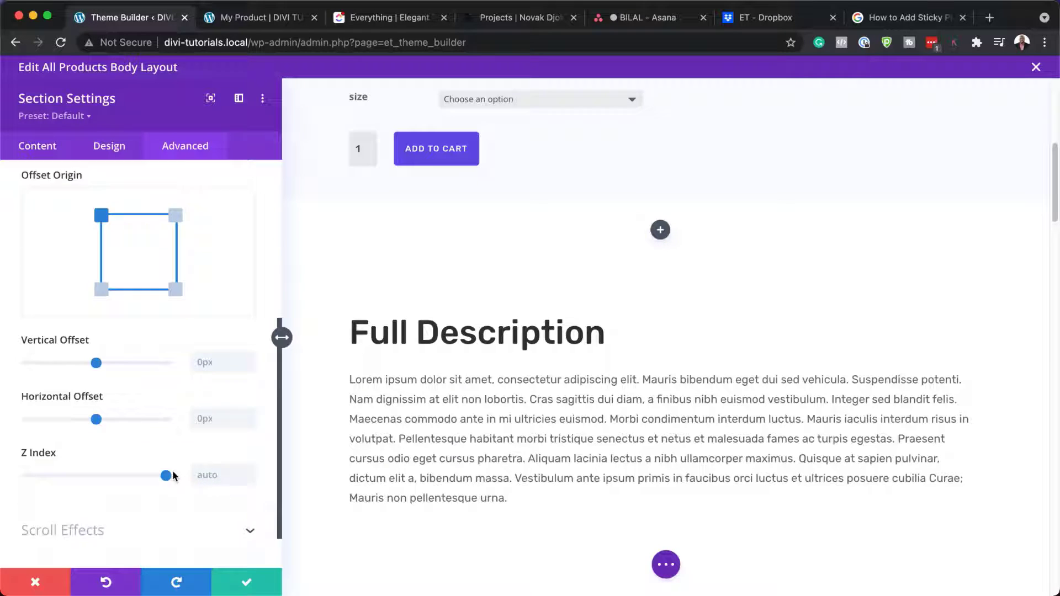
scroll(down, 3)
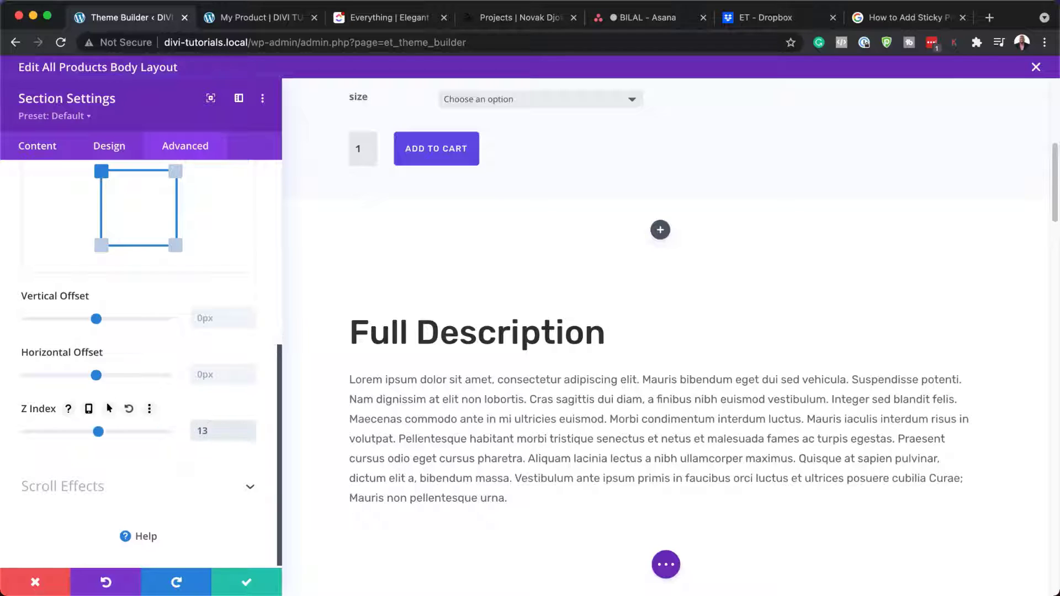
mouse_move(281, 337)
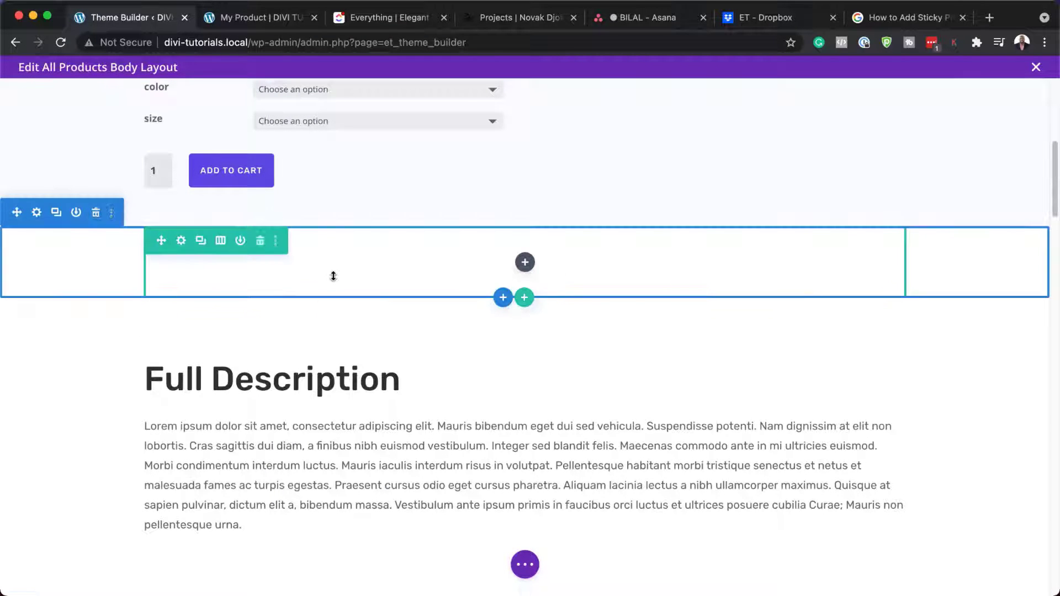
Step: Right-align the new row, set its top and bottom padding to 0px, and save
click(181, 240)
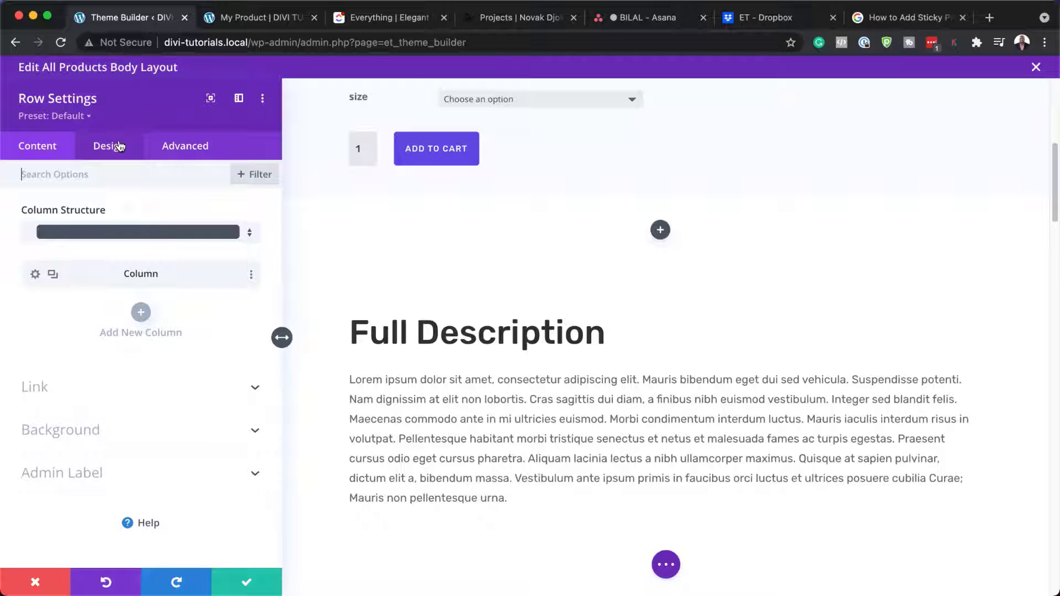
click(109, 145)
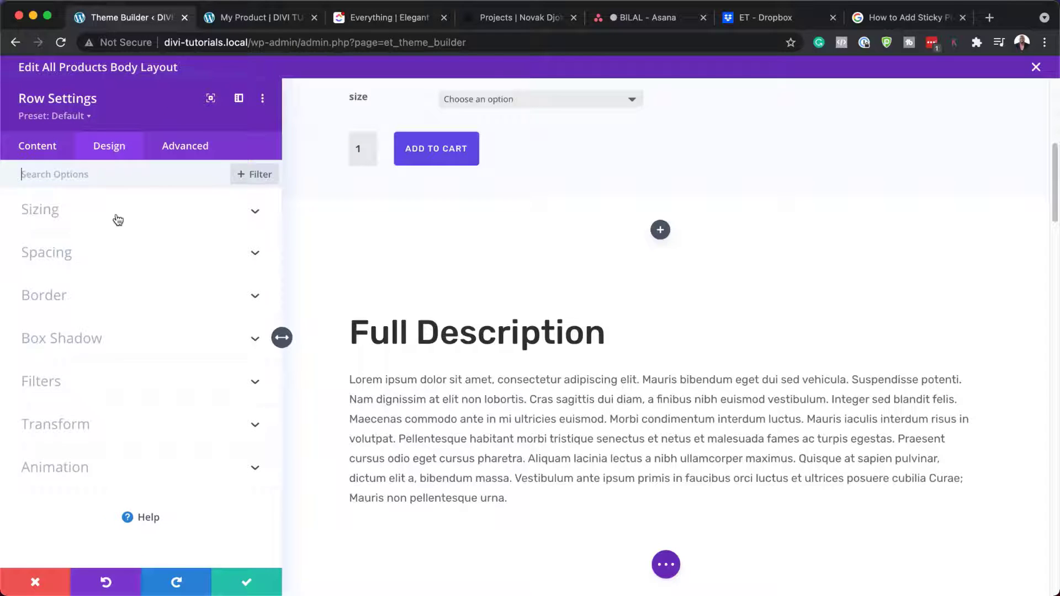
click(39, 210)
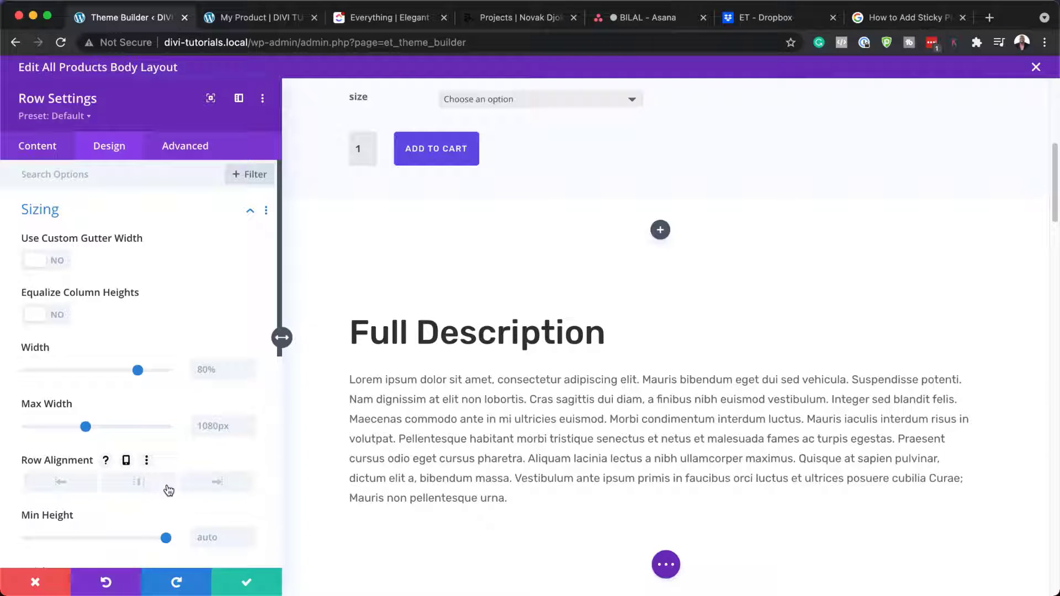
click(217, 481)
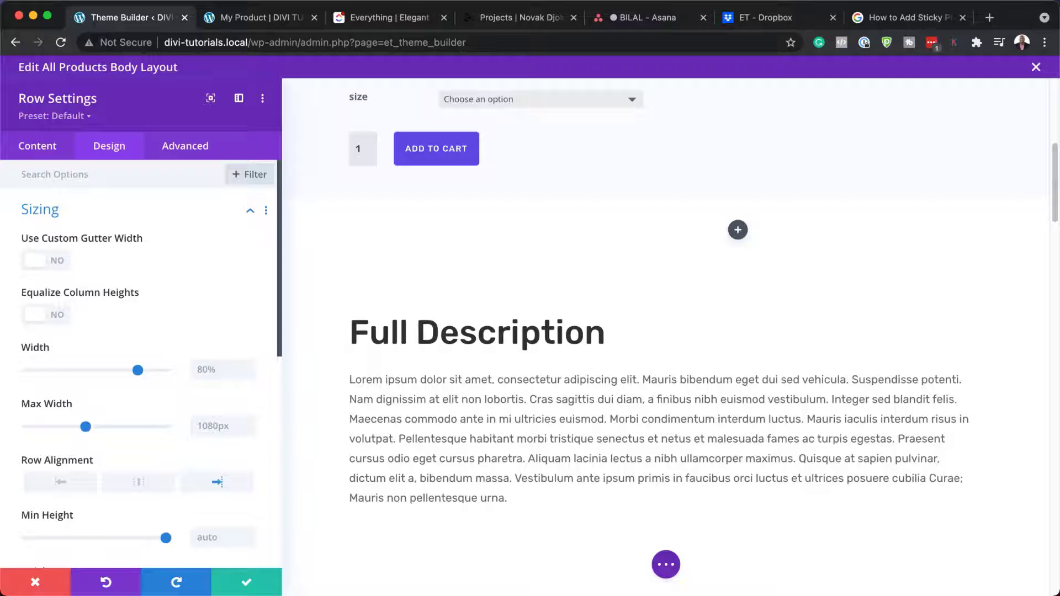
scroll(down, 3)
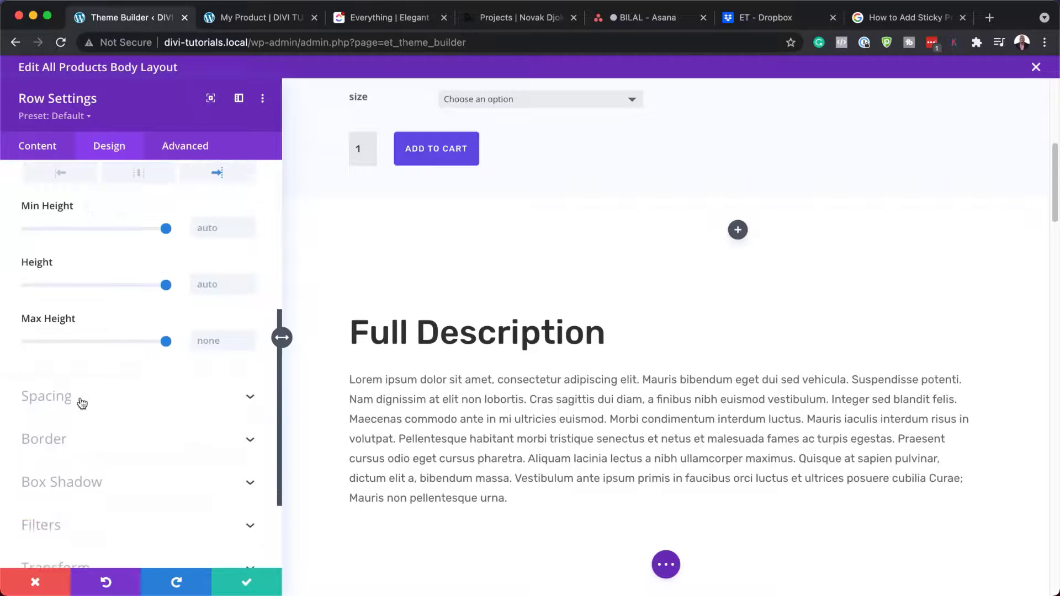
click(48, 396)
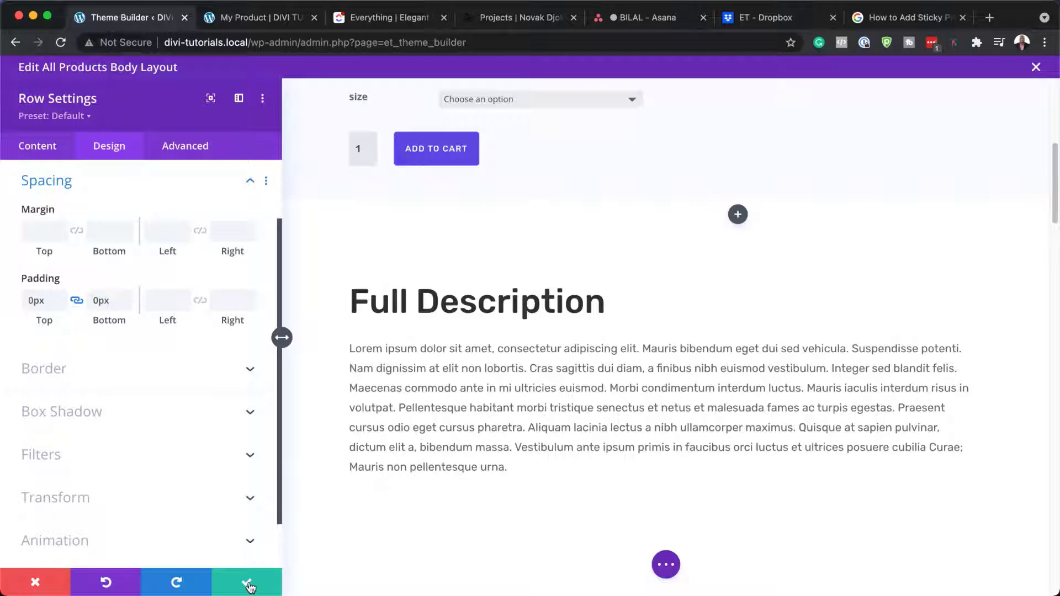
click(247, 583)
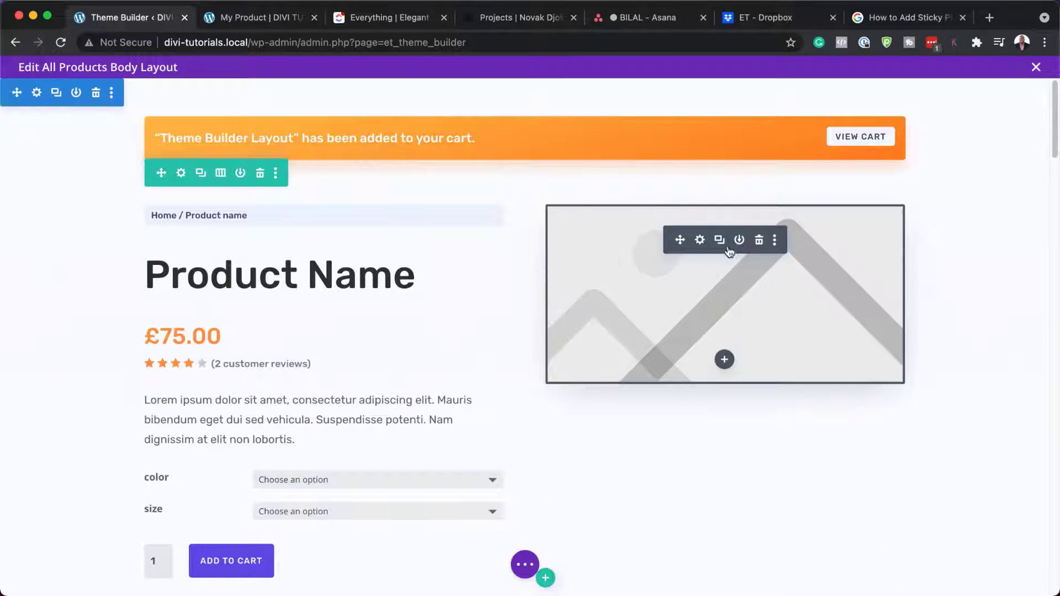
mouse_move(719, 241)
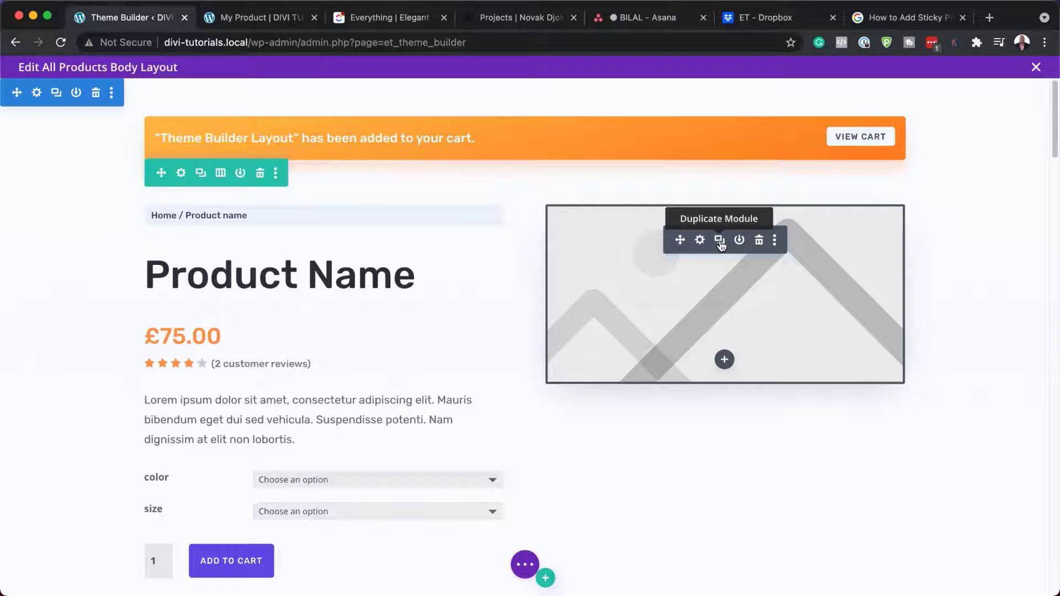
mouse_move(680, 240)
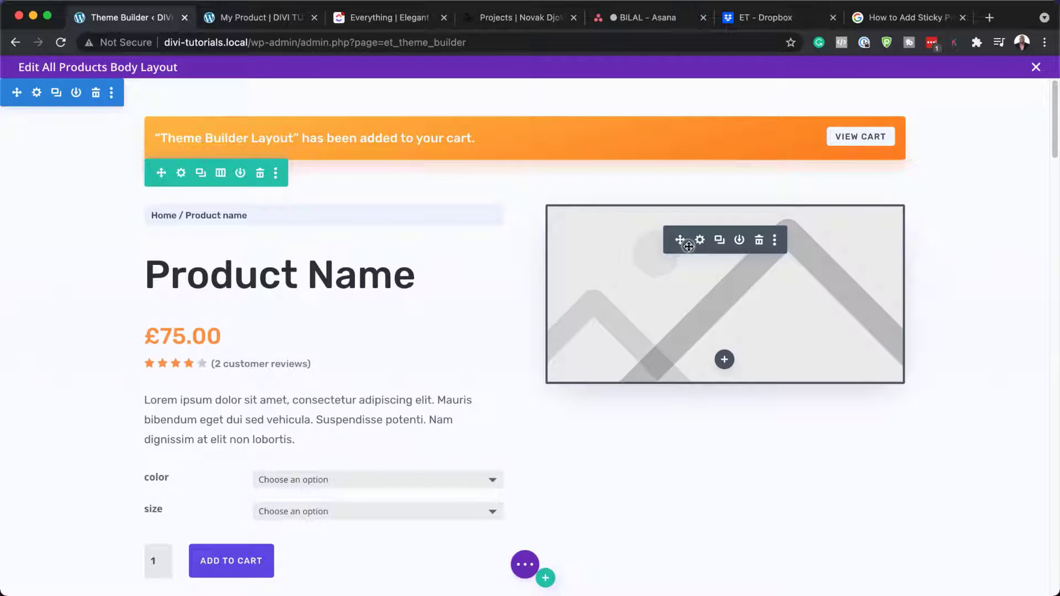
Step: Move the duplicated Woo Images module into the new right-aligned row
click(774, 239)
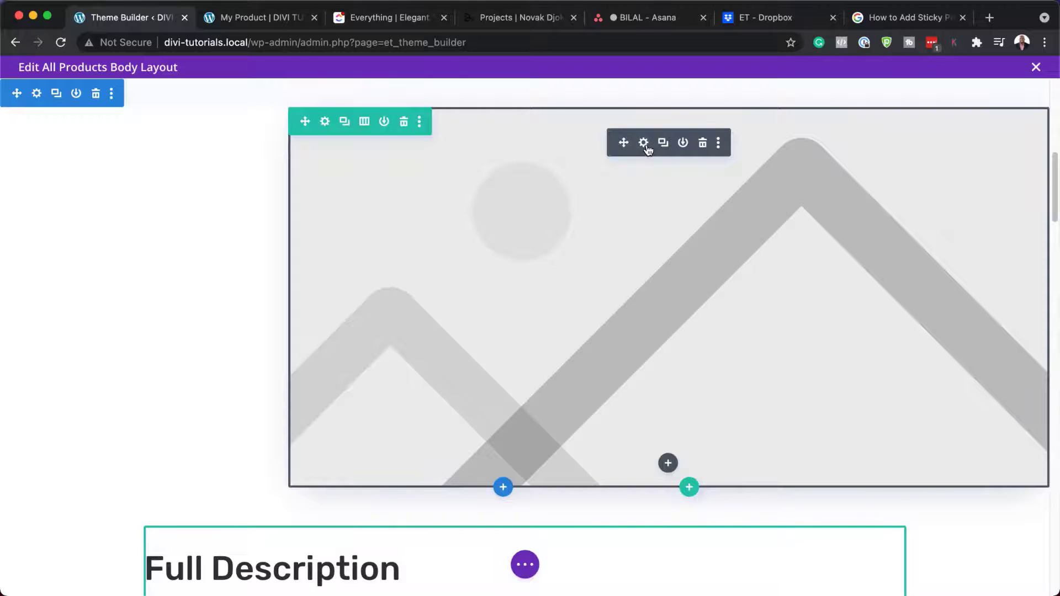
Step: Turn off Show Gallery Images in the copied Woo Images module's settings
click(643, 142)
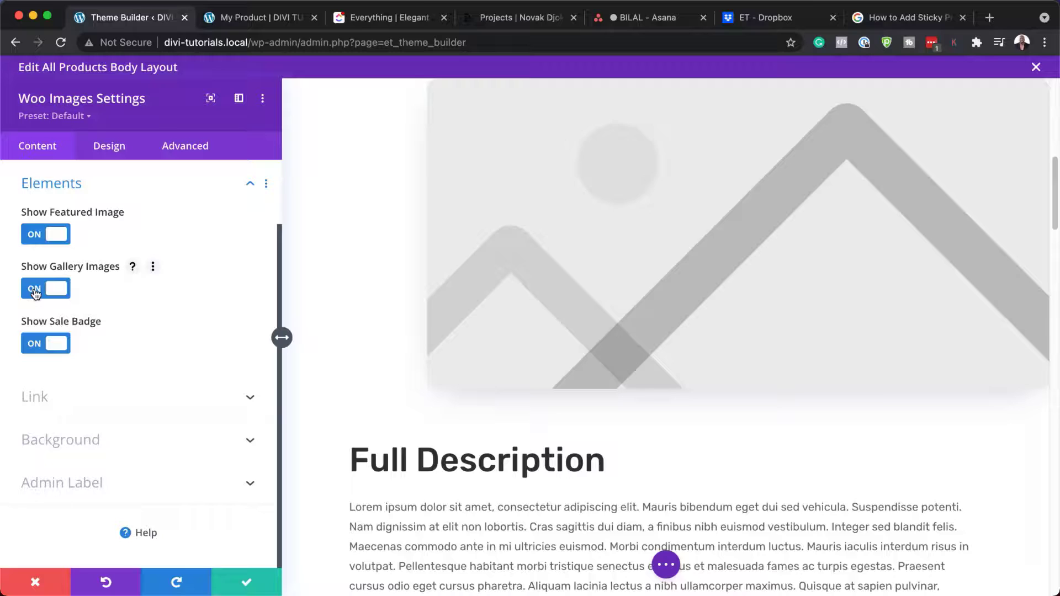
click(46, 289)
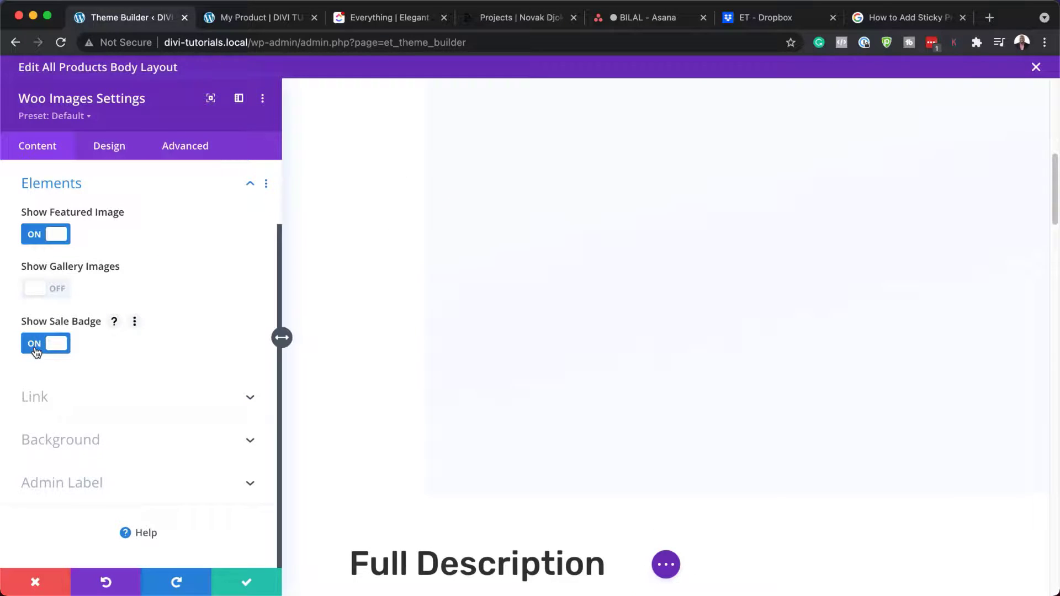
click(108, 146)
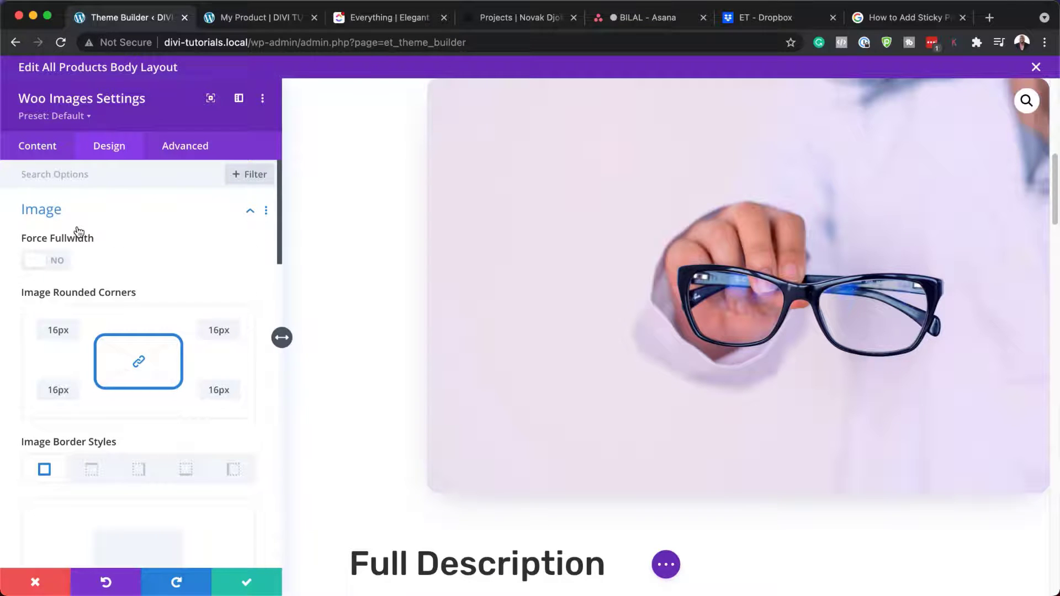
mouse_move(60, 265)
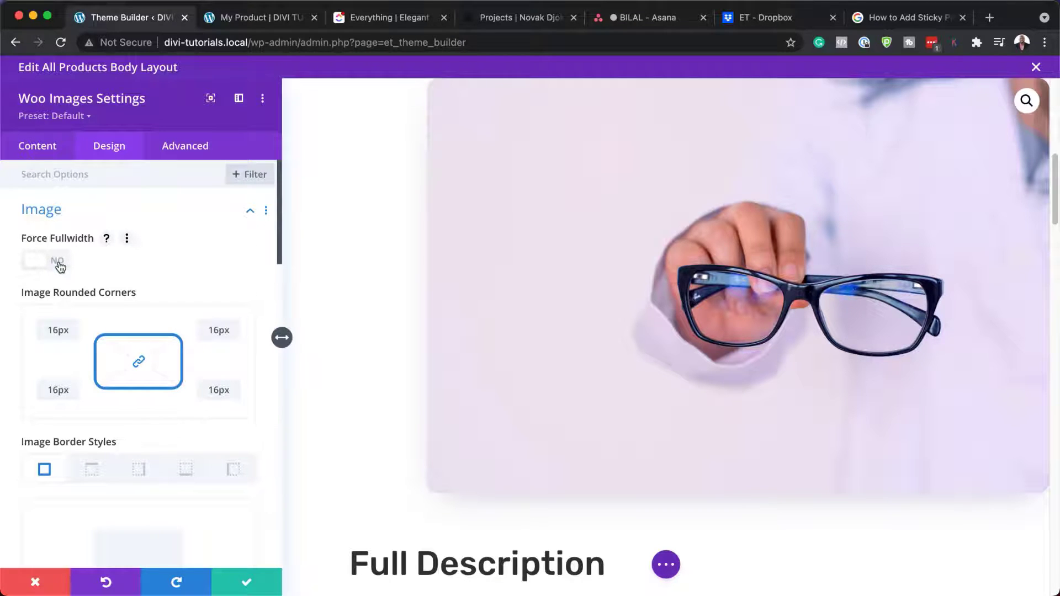
Step: Set the copied product image's module alignment to right
click(45, 260)
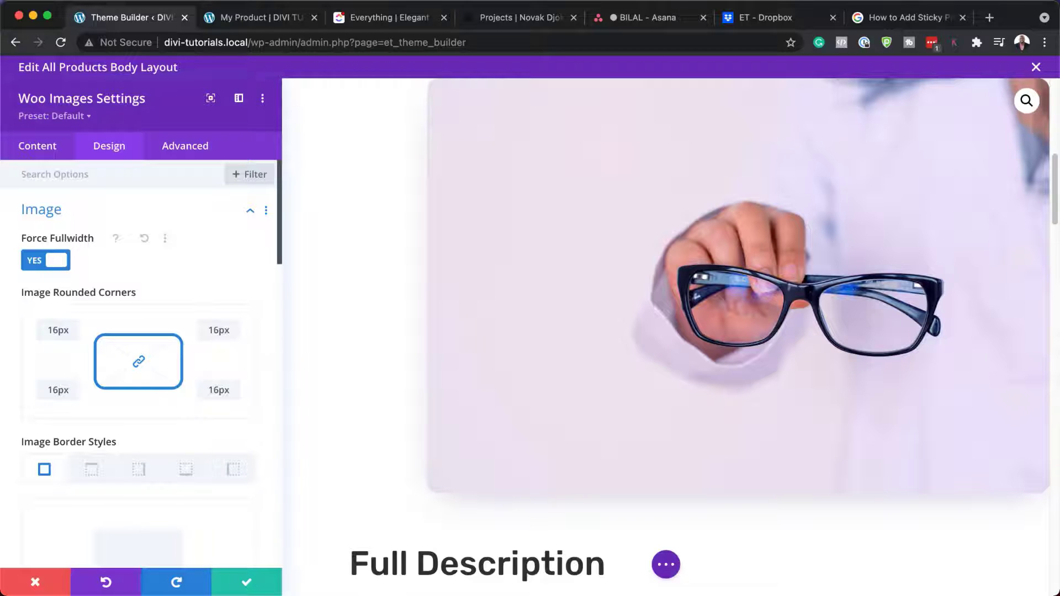
scroll(down, 3)
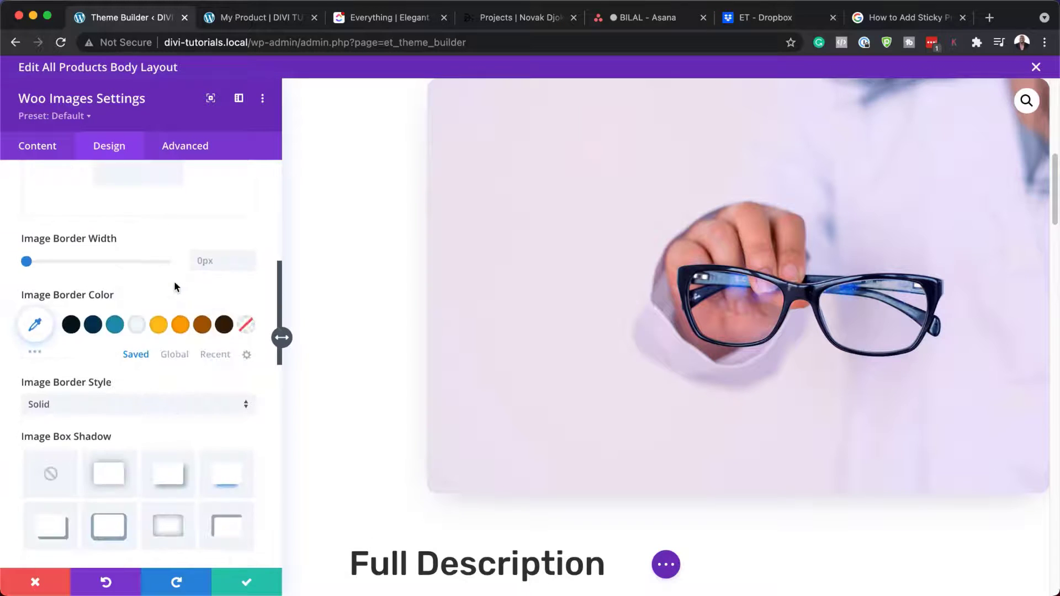
scroll(up, 3)
text(300)
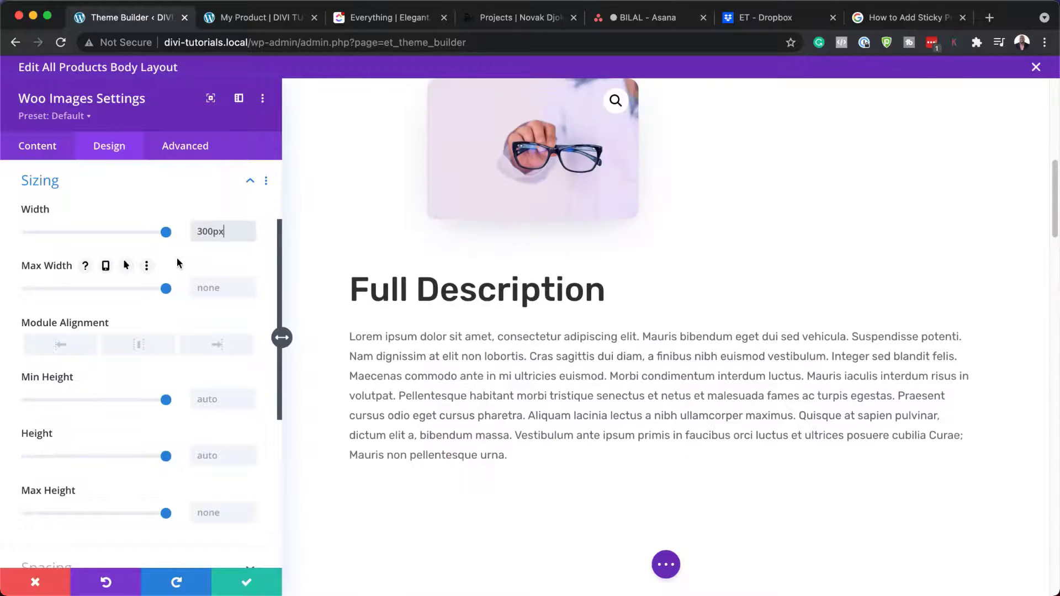
click(216, 345)
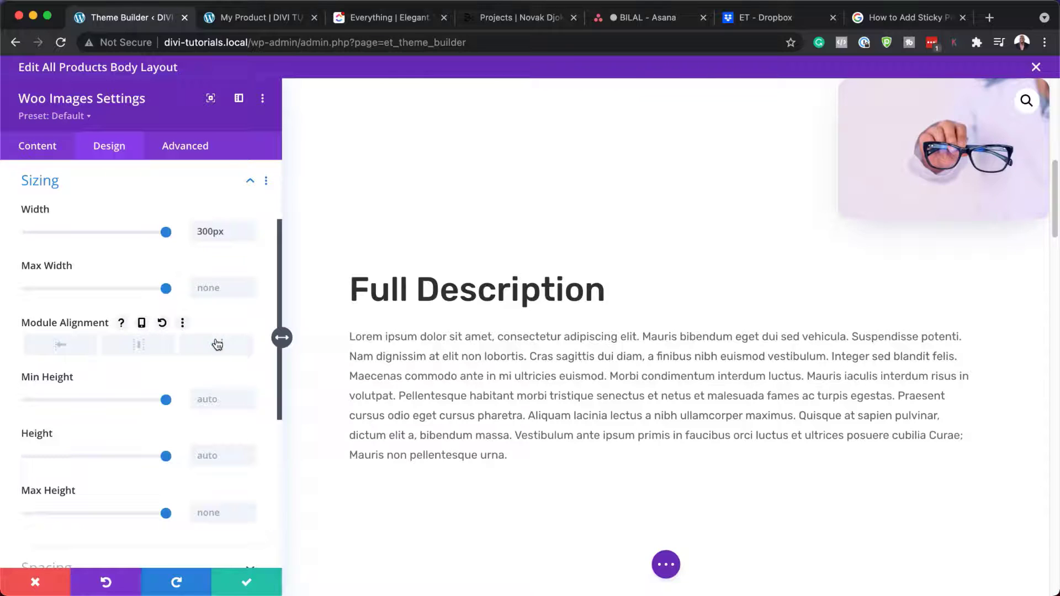
Step: Give the product image 10px of top and right padding
scroll(down, 3)
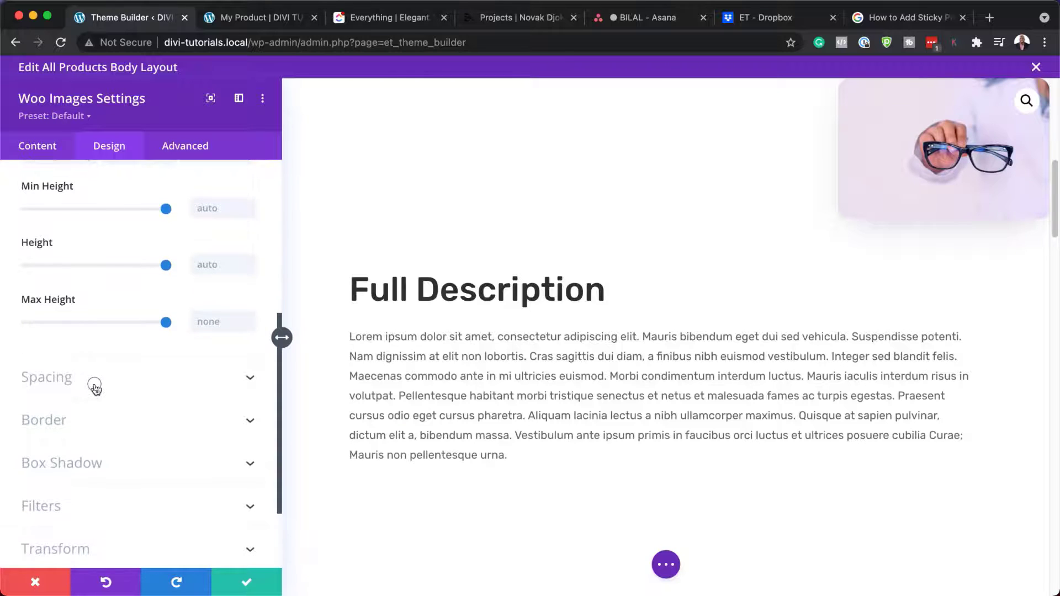
click(46, 376)
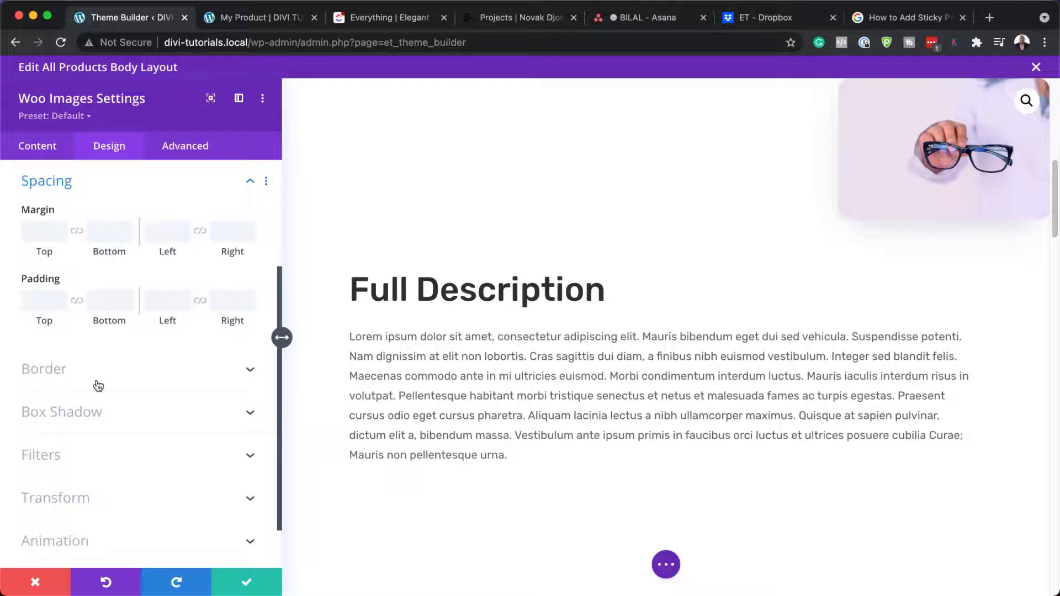
click(44, 300)
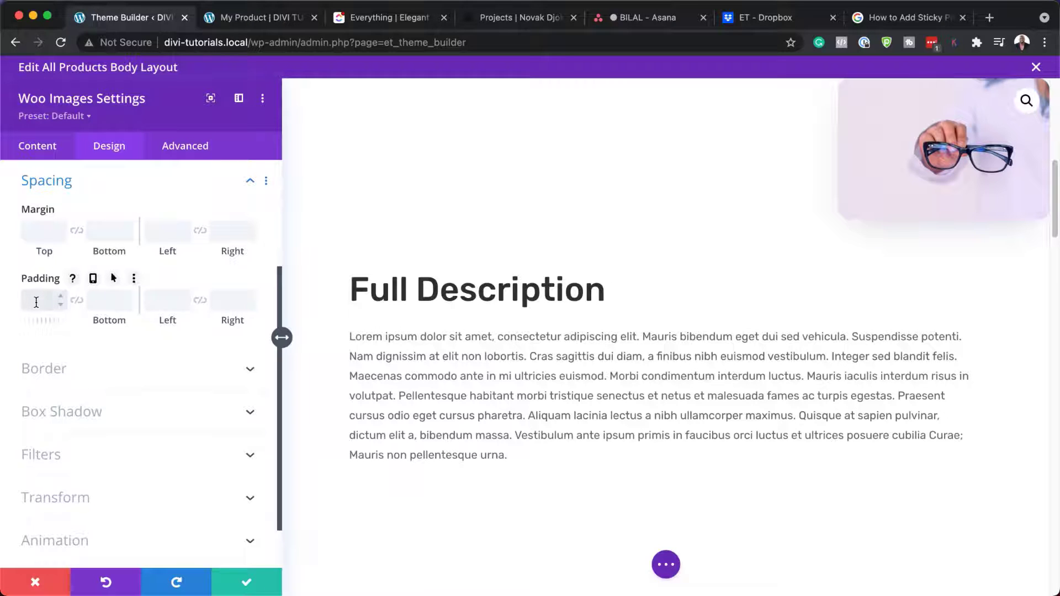
text(10px)
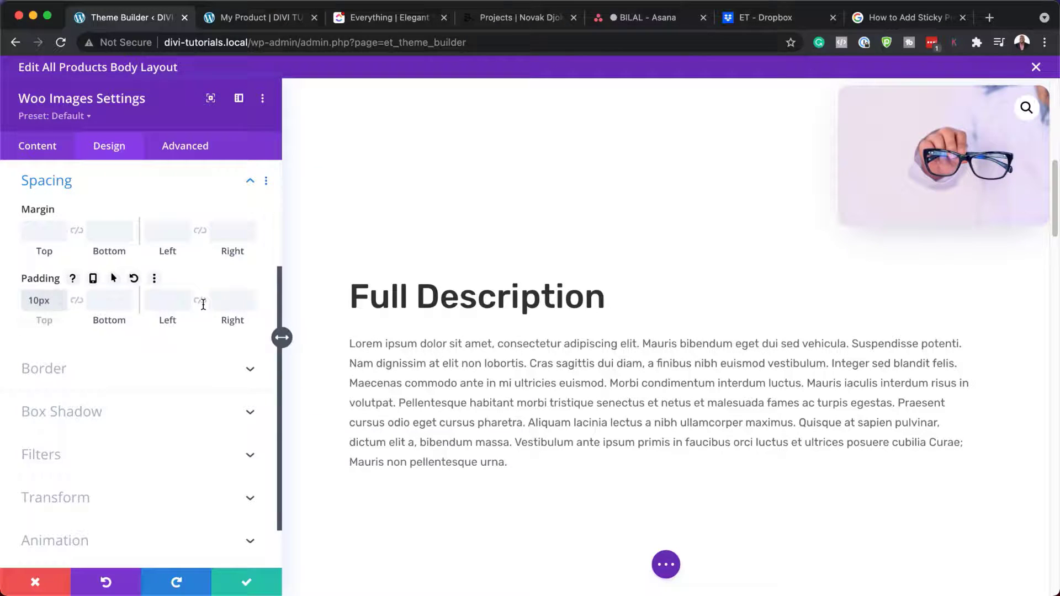
click(232, 301)
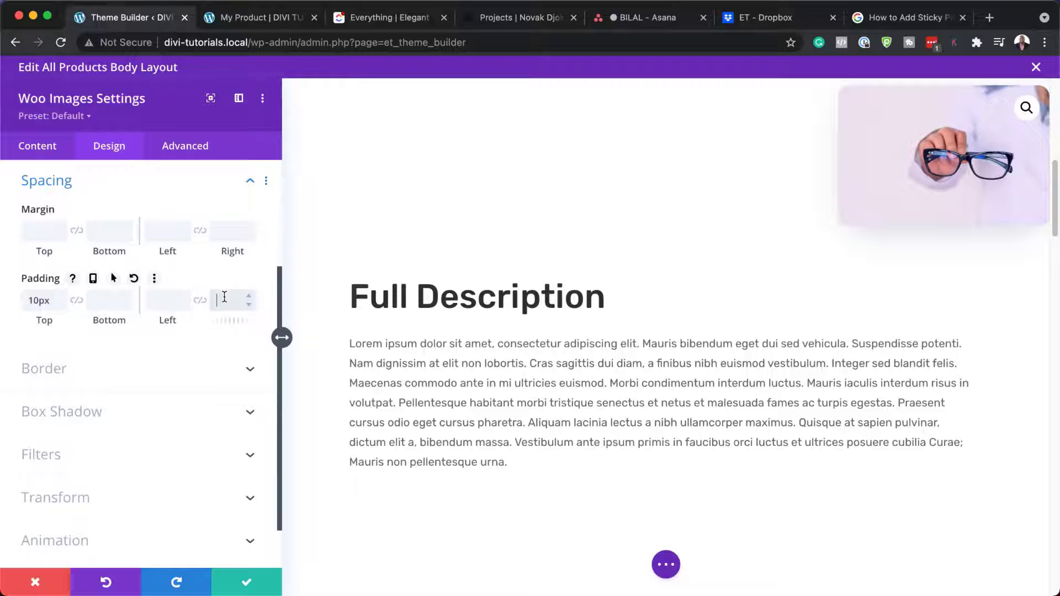
text(10px)
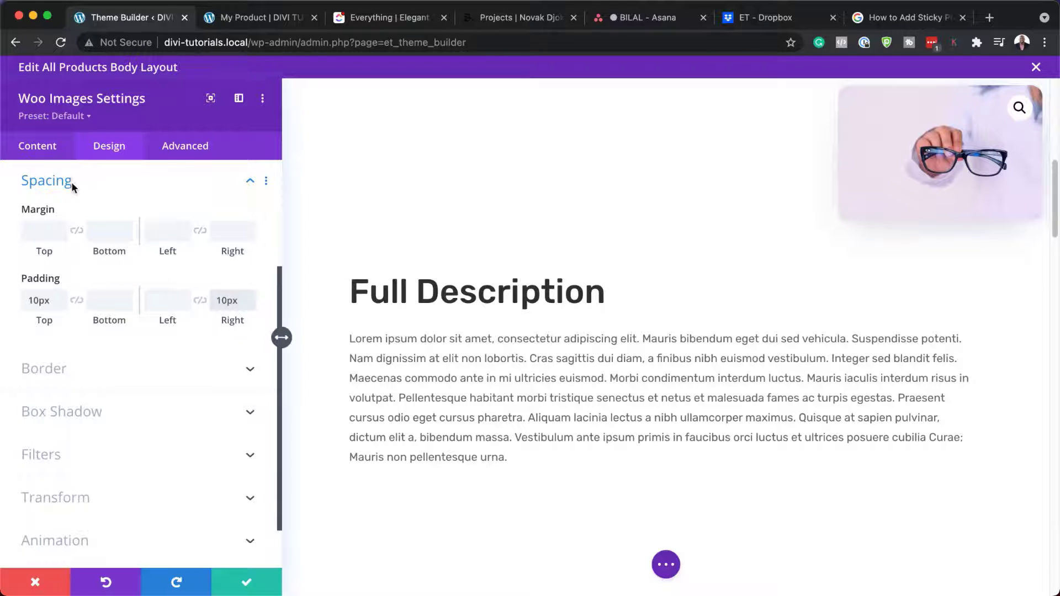
click(184, 146)
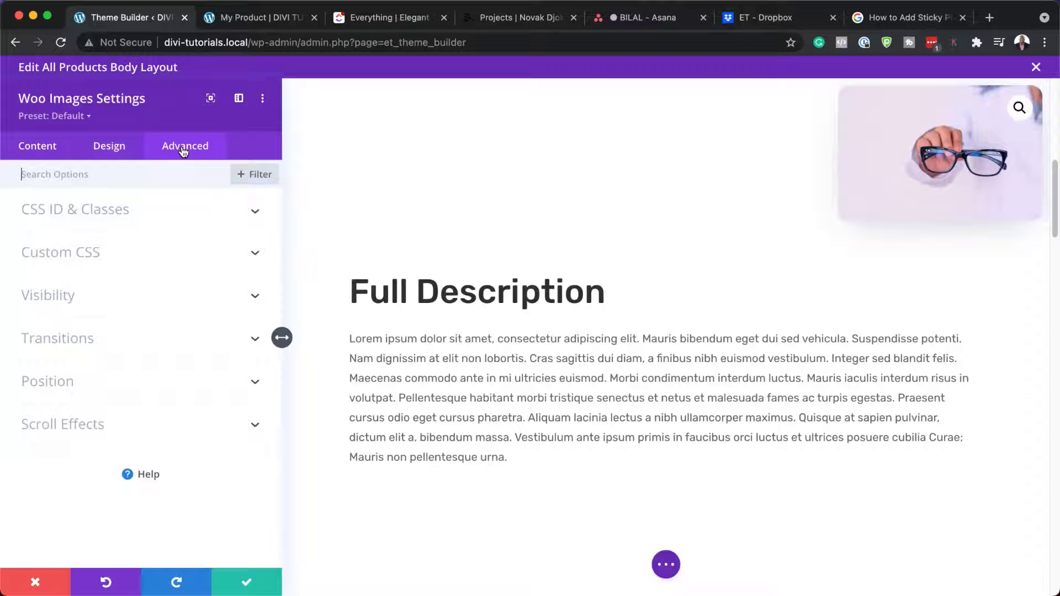
mouse_move(99, 394)
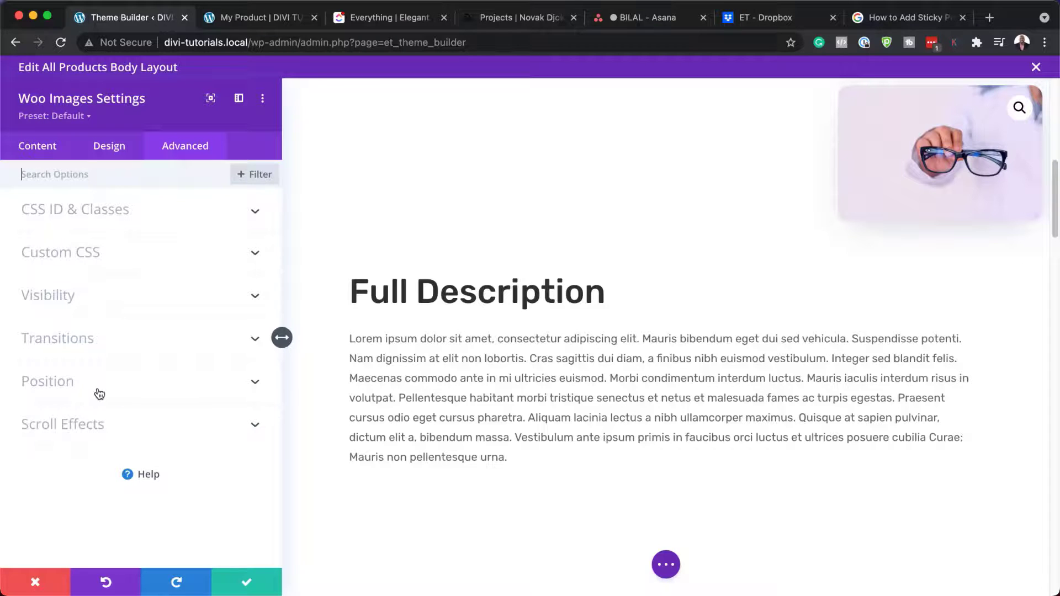
Step: Expand the image's Scroll Effects and bring up its Sticky Position choices
click(47, 381)
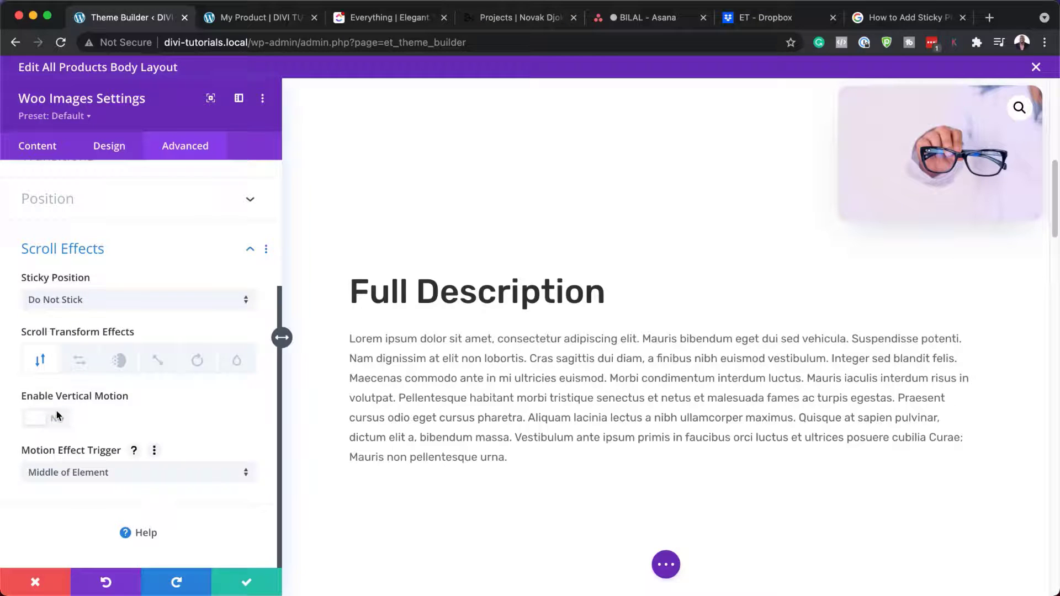
click(138, 299)
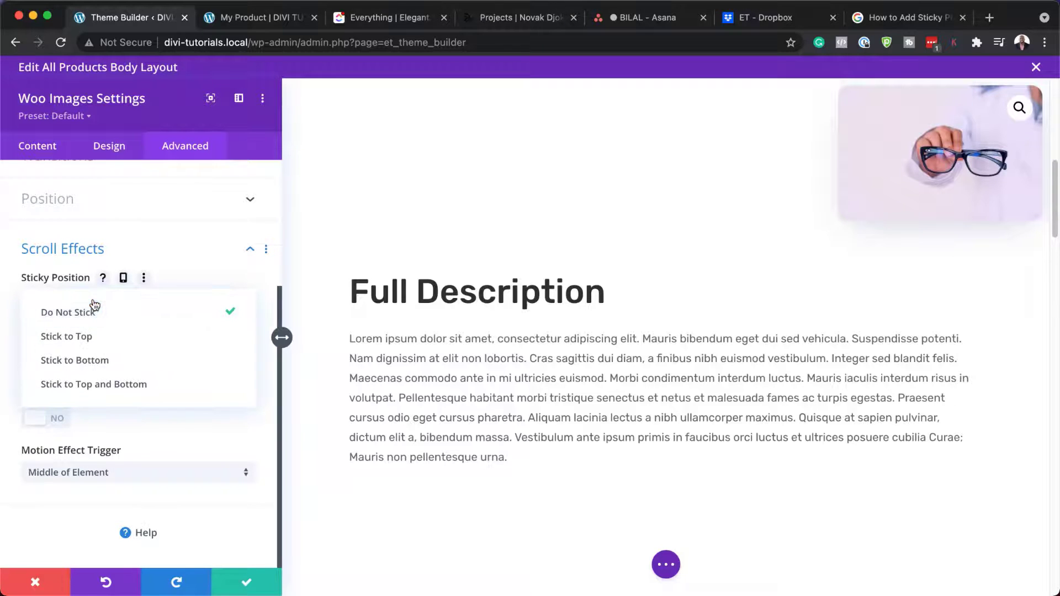
mouse_move(115, 336)
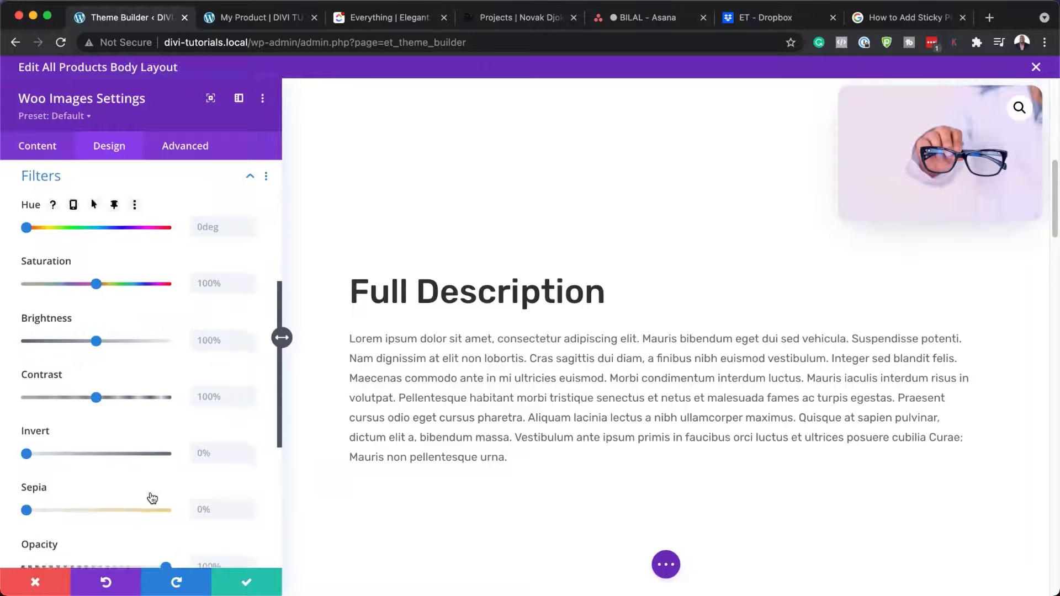
Step: Set the image's Filters opacity to 0% normally and 100% when sticky, then return to Content
scroll(down, 3)
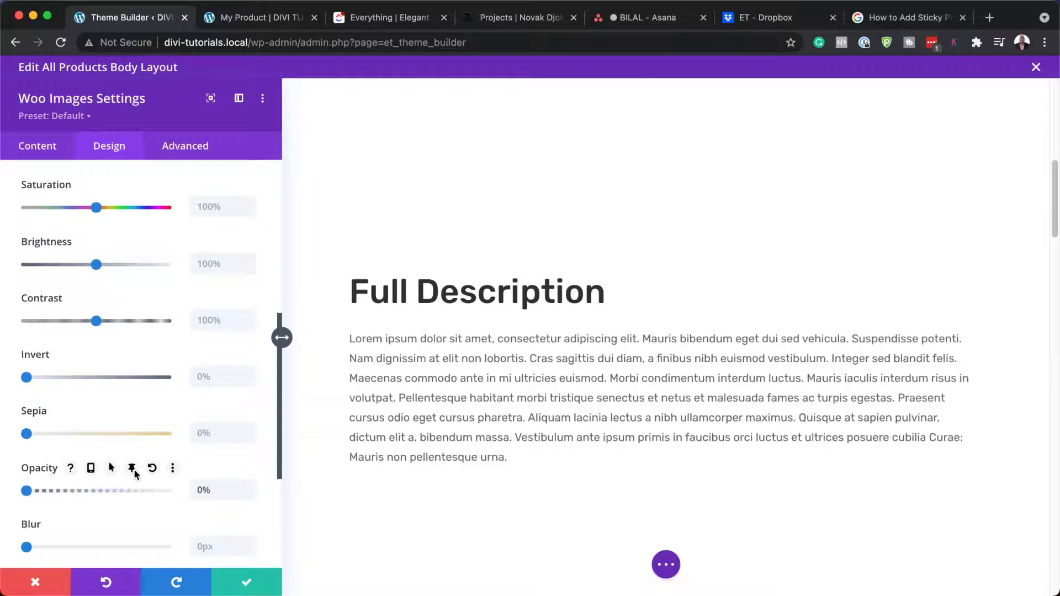
click(132, 468)
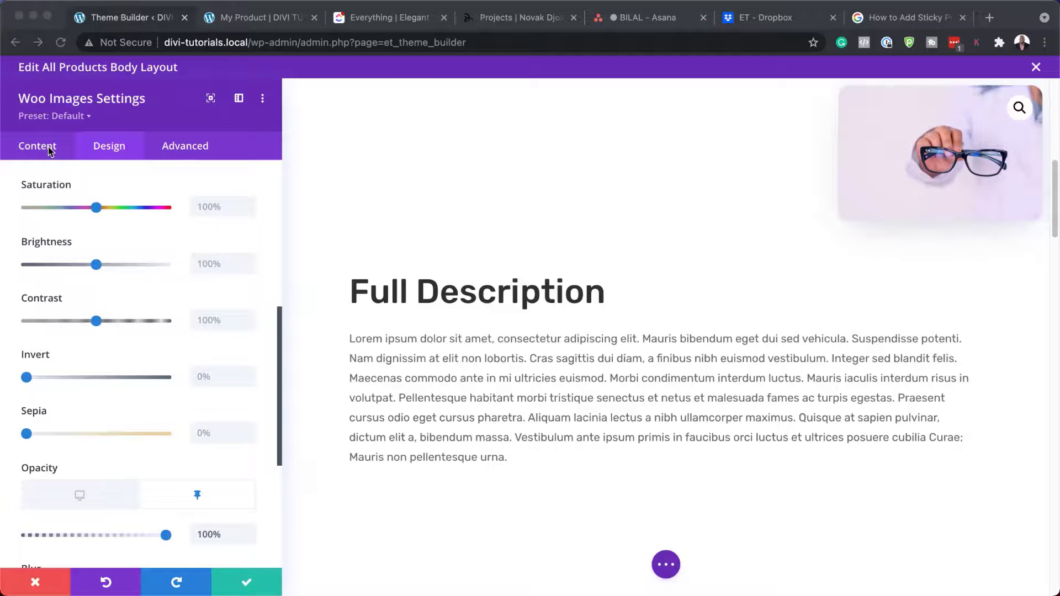
click(37, 145)
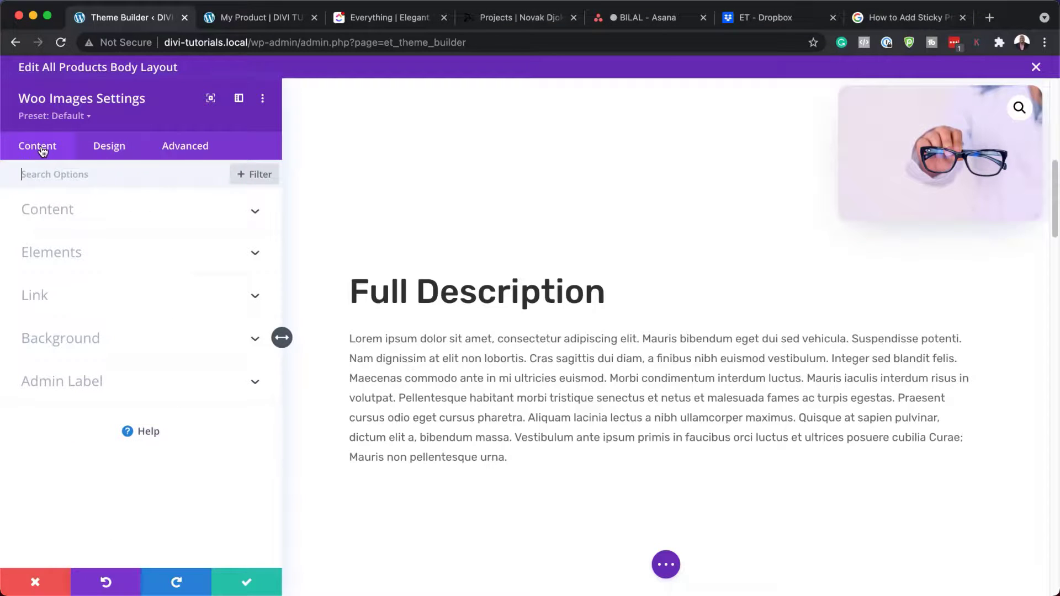
mouse_move(133, 574)
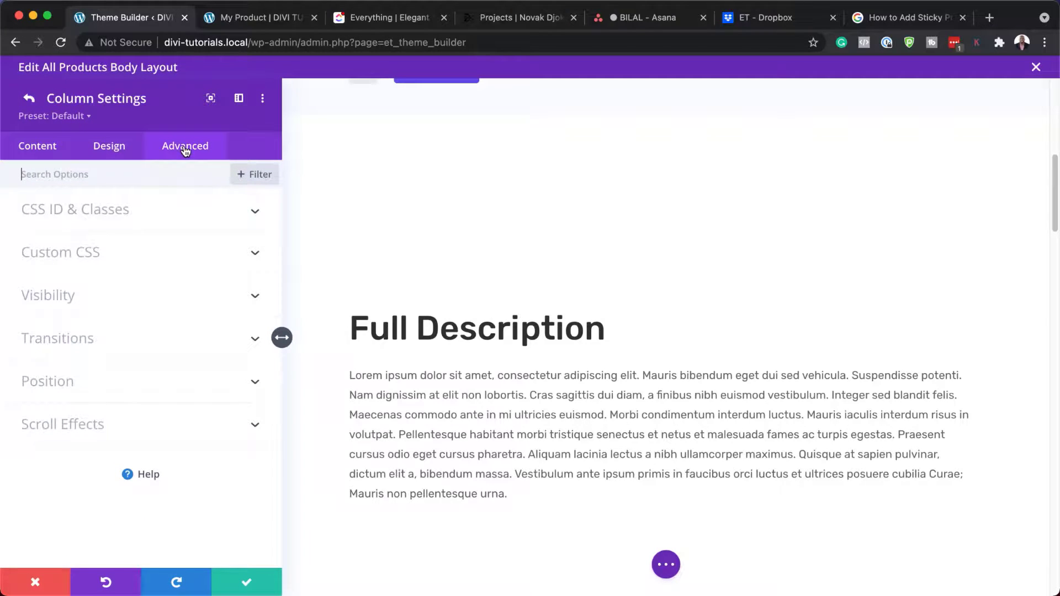
Step: Add 'height: 15px;' to the column's Main Element custom CSS and save the settings
click(61, 253)
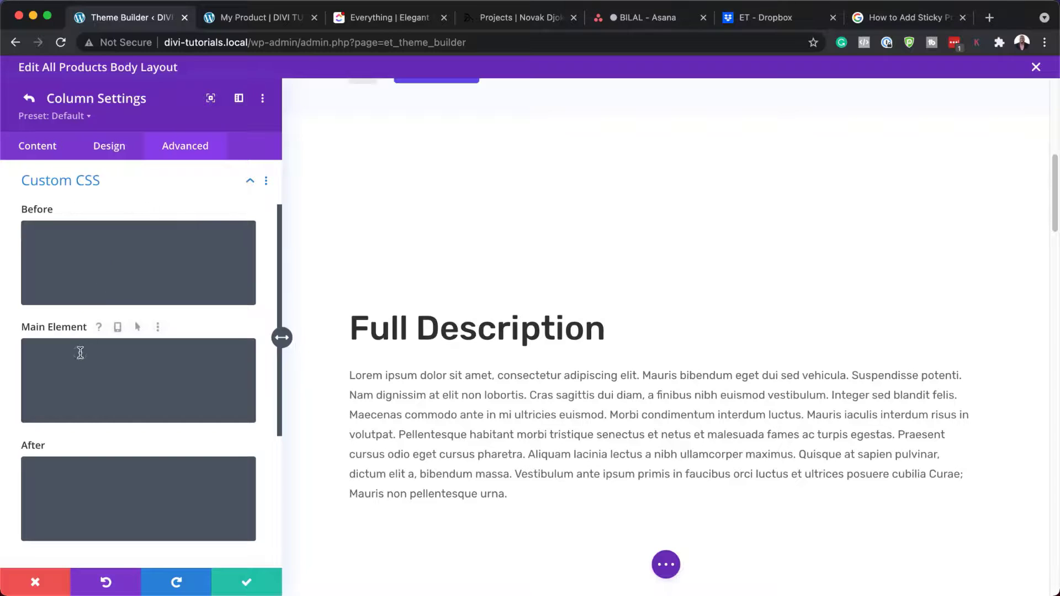
text(height: 15px;)
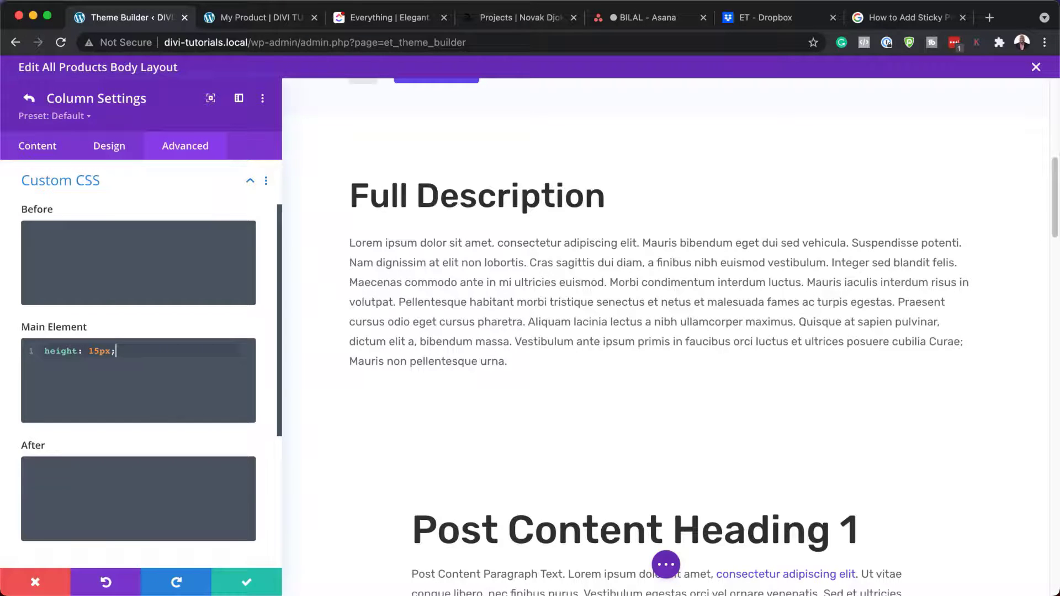
mouse_move(280, 337)
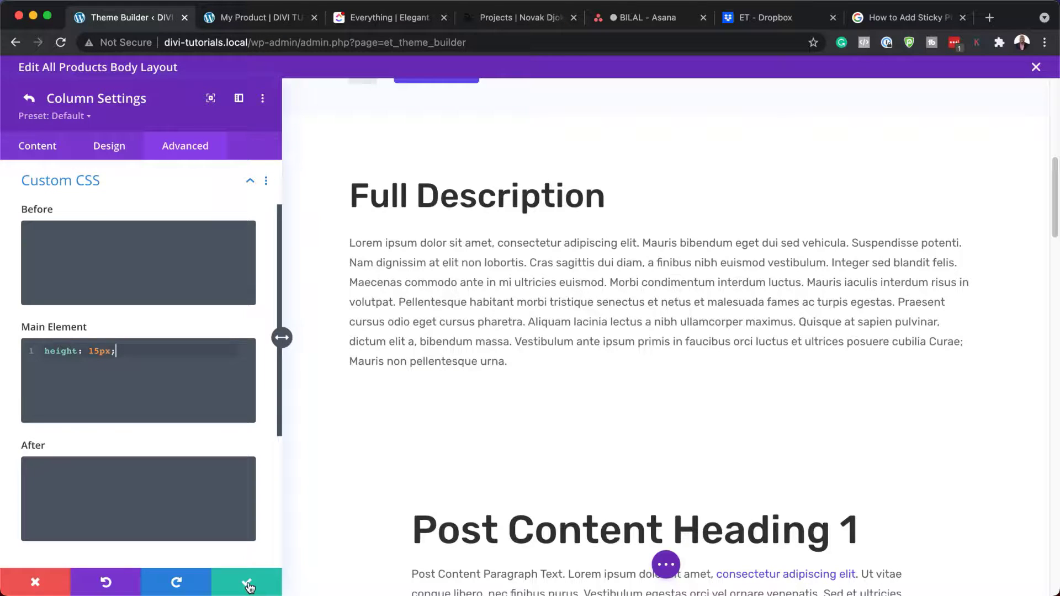
click(250, 582)
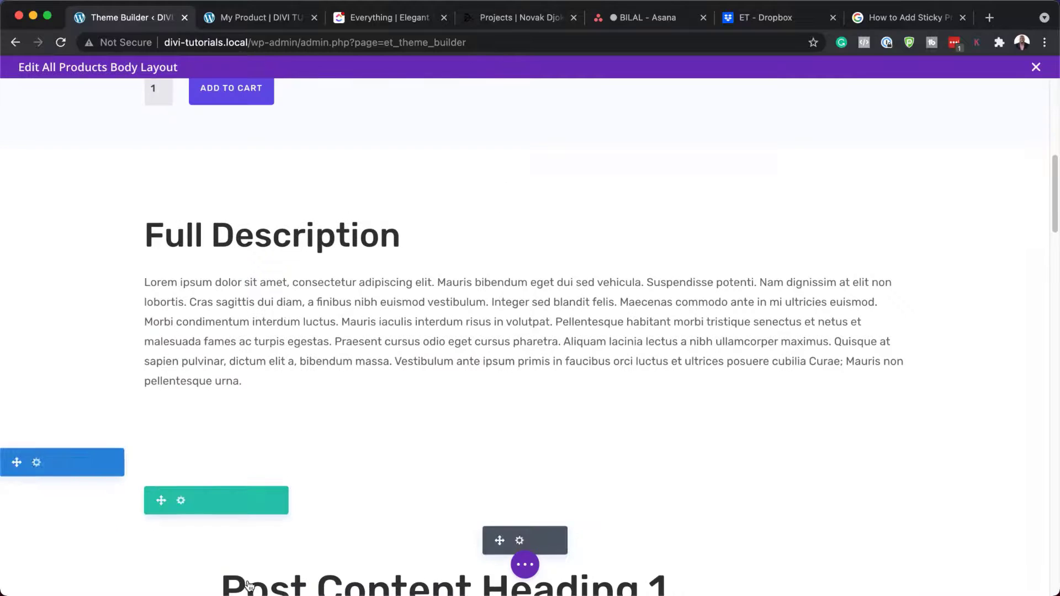
click(524, 565)
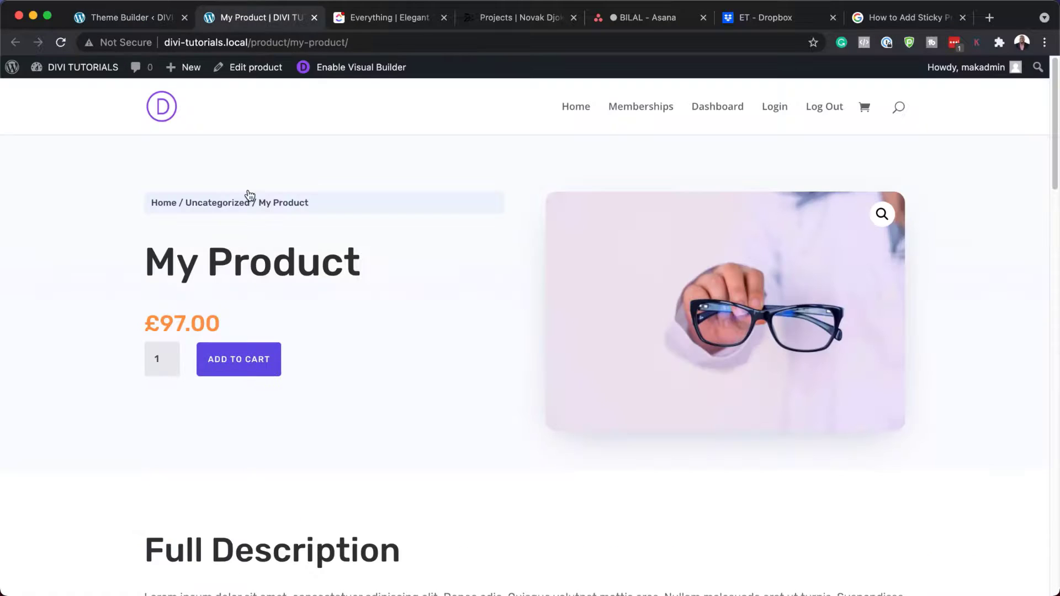
Step: Reload the My Product page and scroll down to check the image stays pinned top right
click(60, 42)
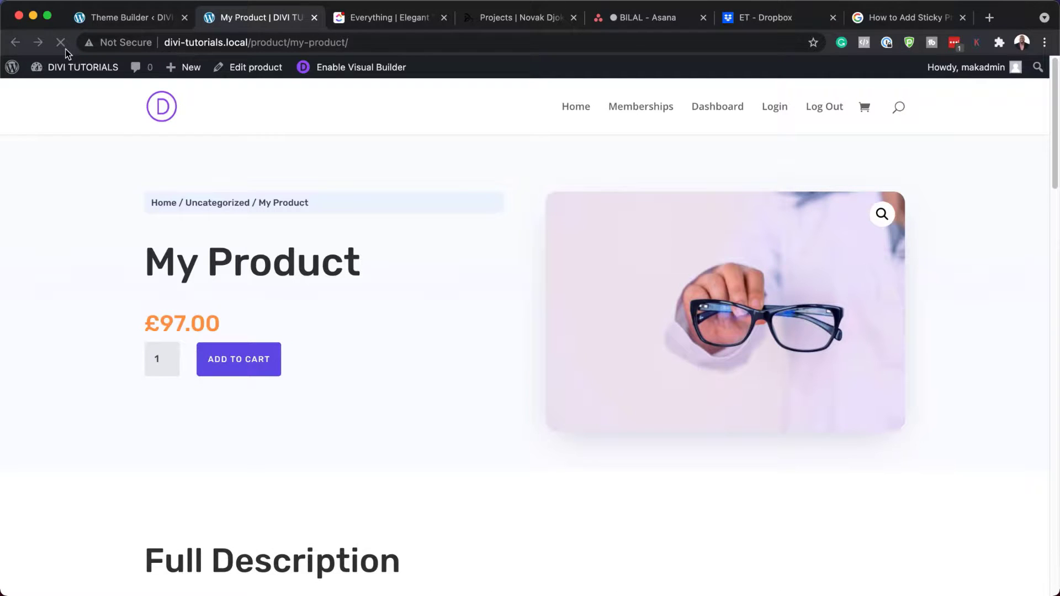
click(60, 42)
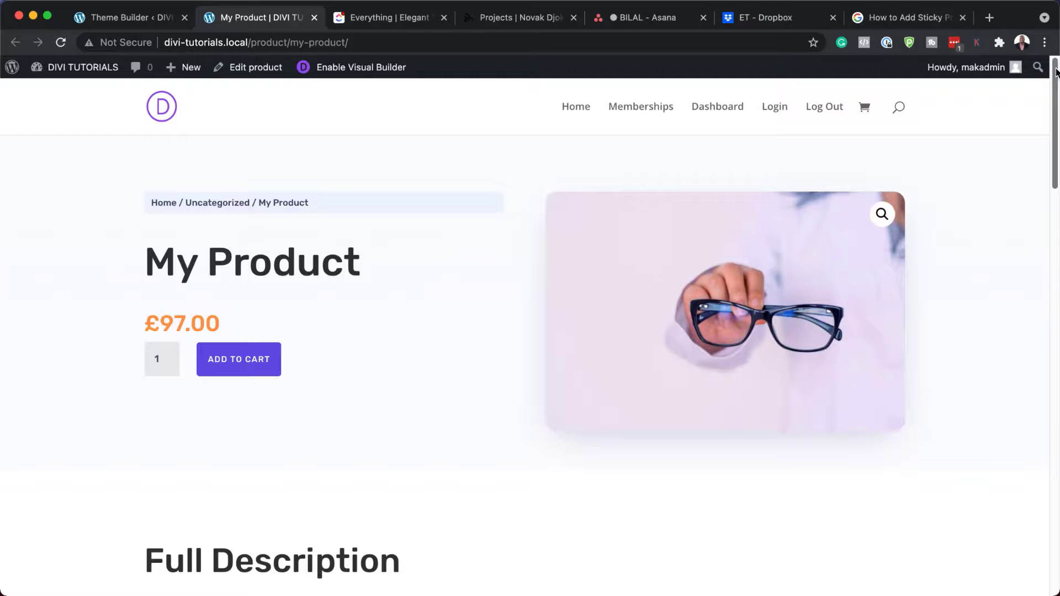
scroll(down, 3)
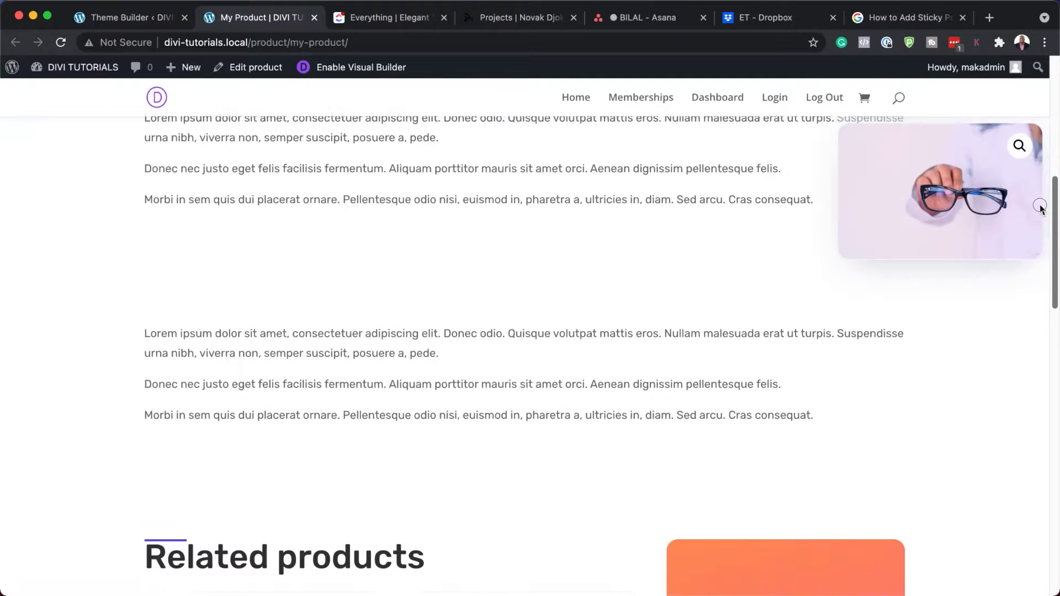
scroll(down, 3)
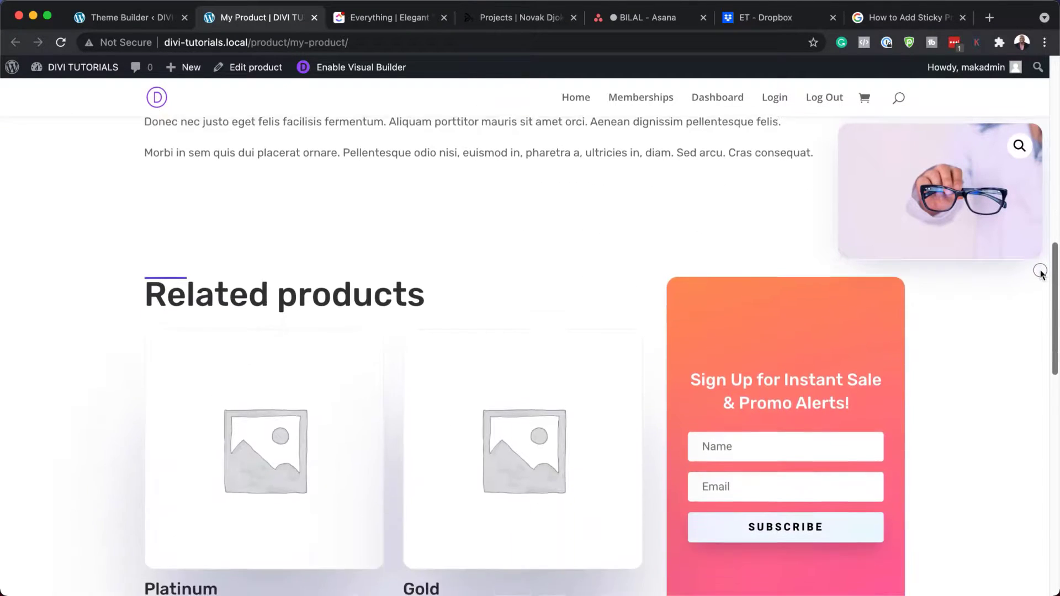
scroll(down, 3)
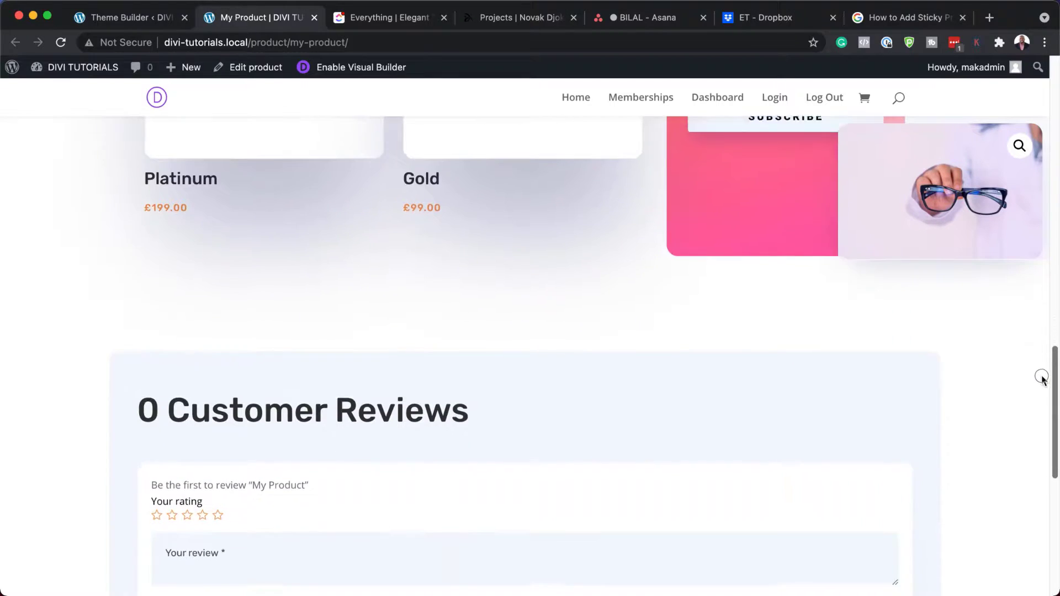
scroll(up, 3)
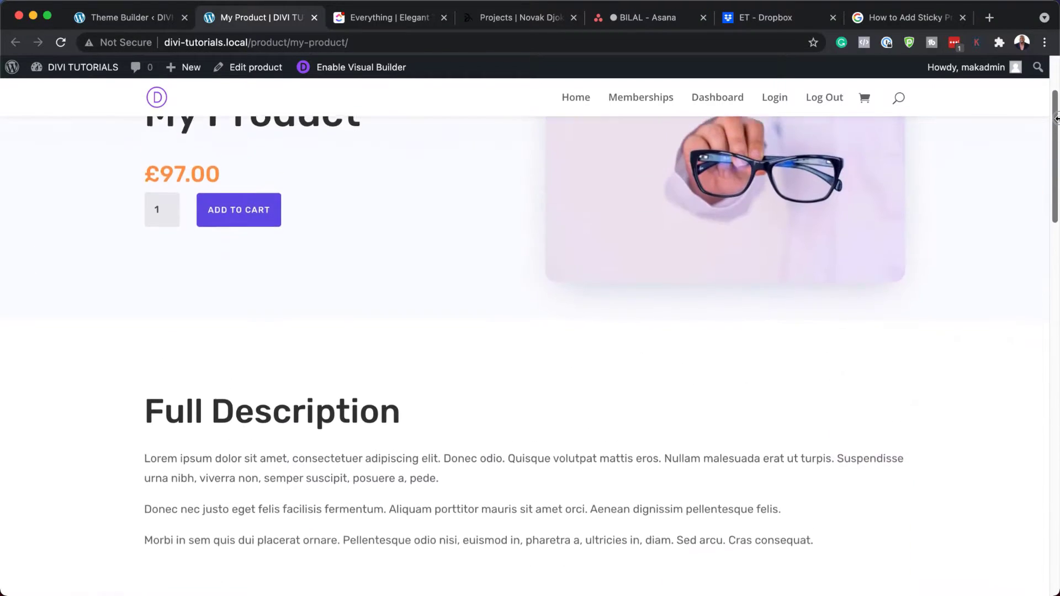
scroll(down, 3)
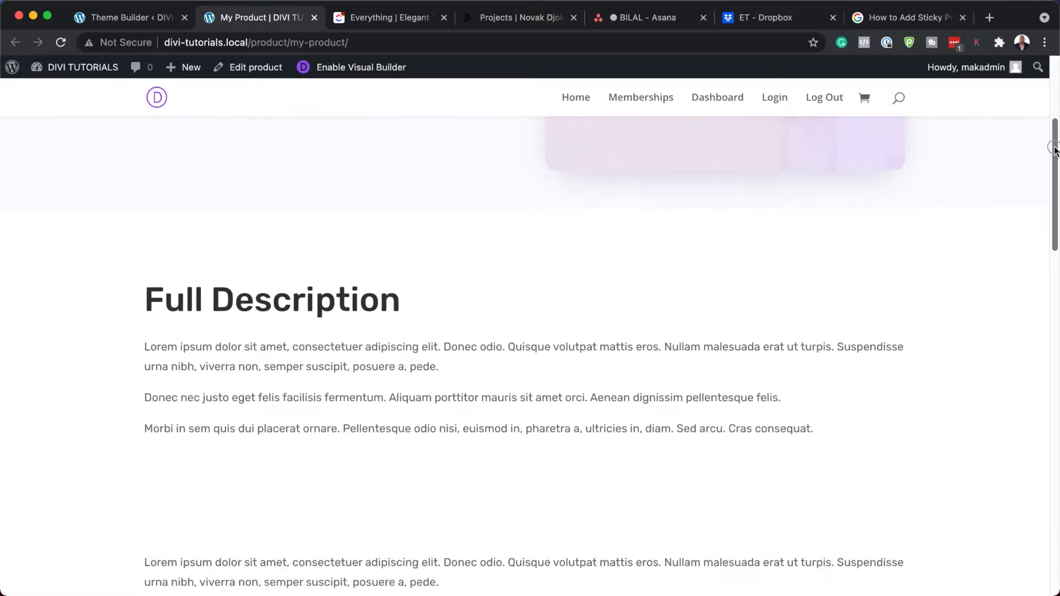
scroll(down, 3)
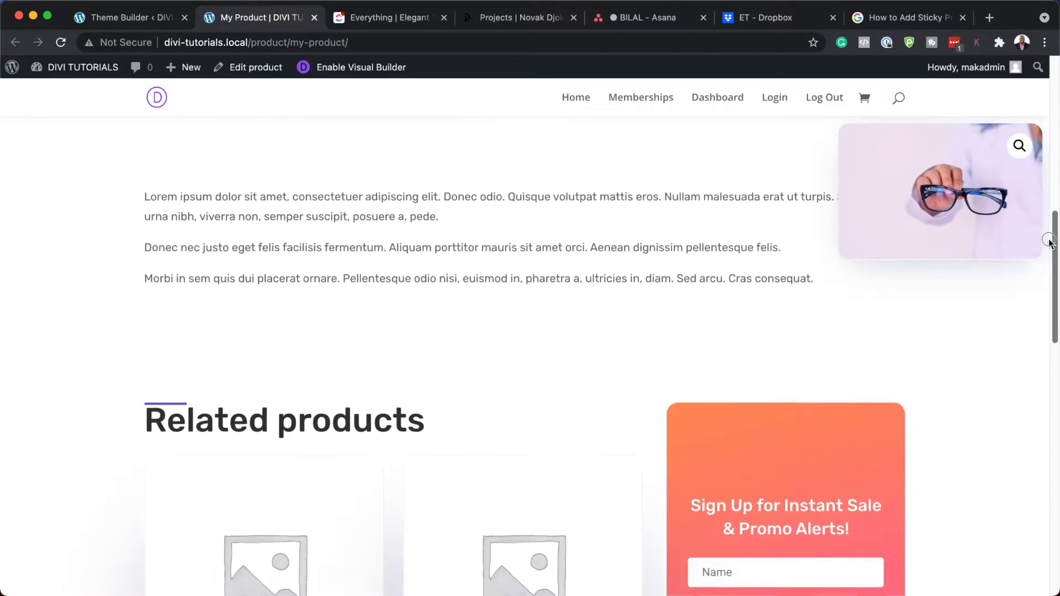
scroll(down, 3)
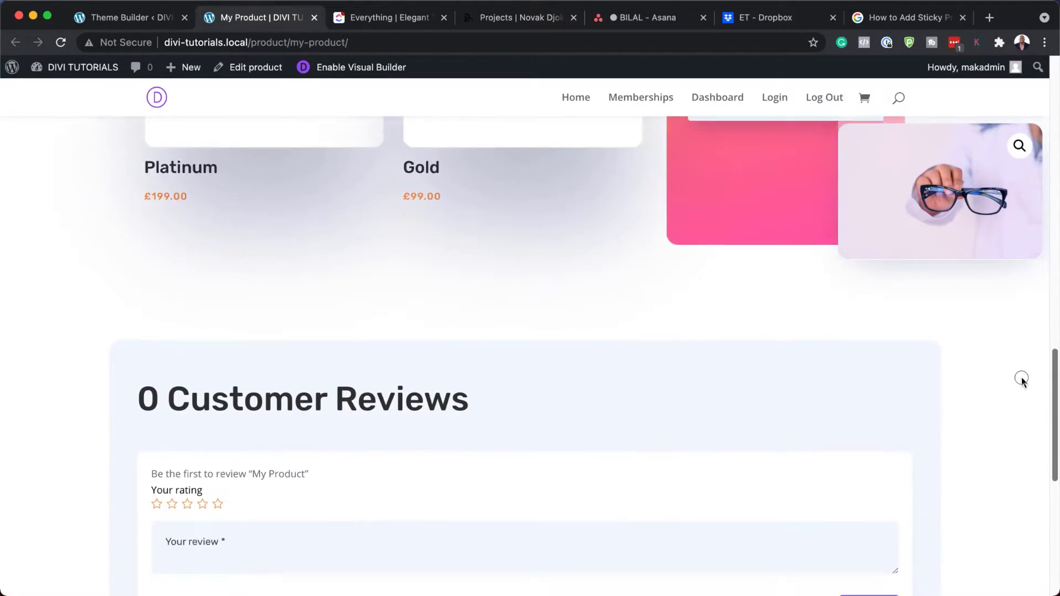